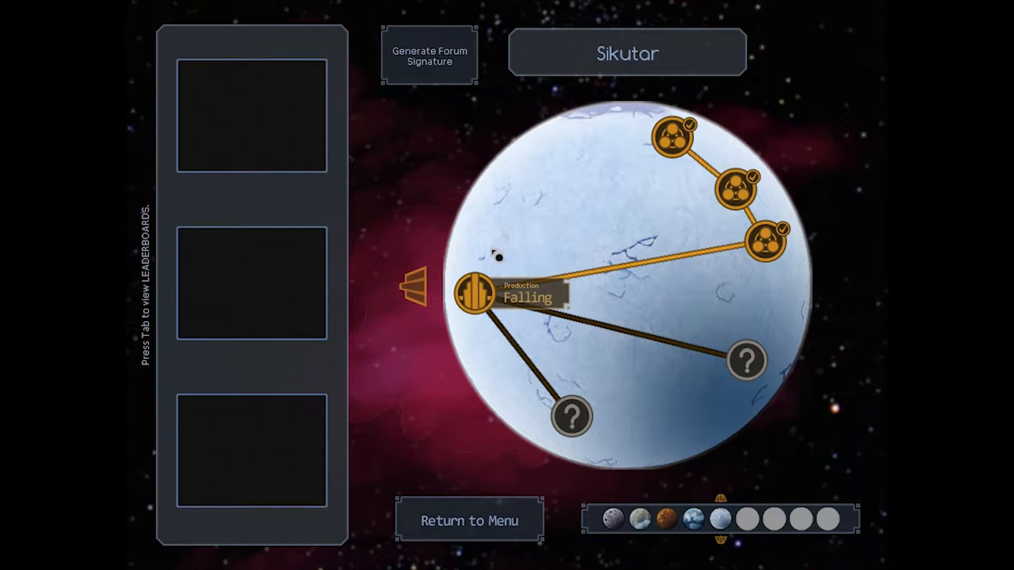
Return via the main menu and challenges list to the map, then enter the Falling assignment.
left_click(468, 520)
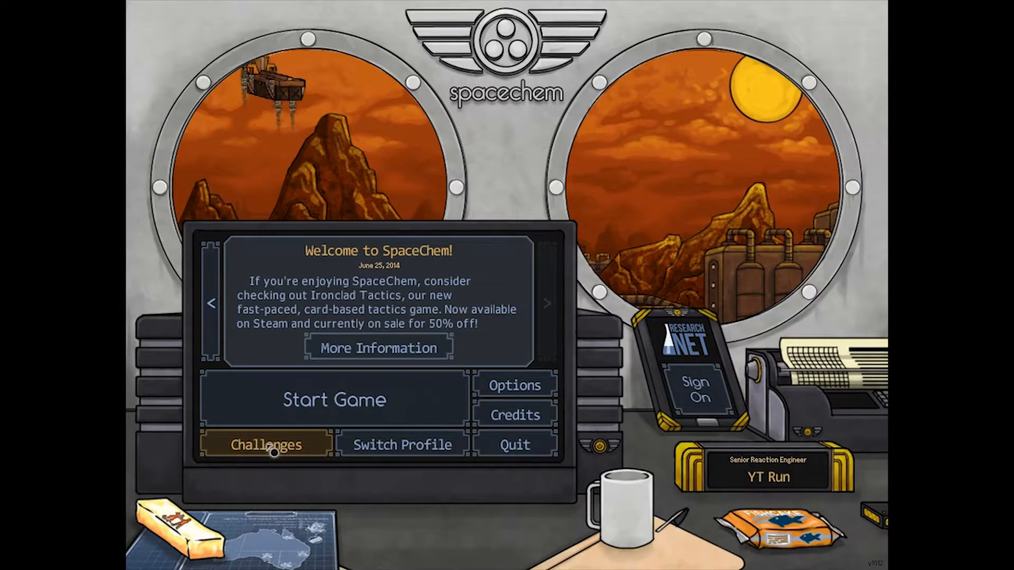
left_click(266, 445)
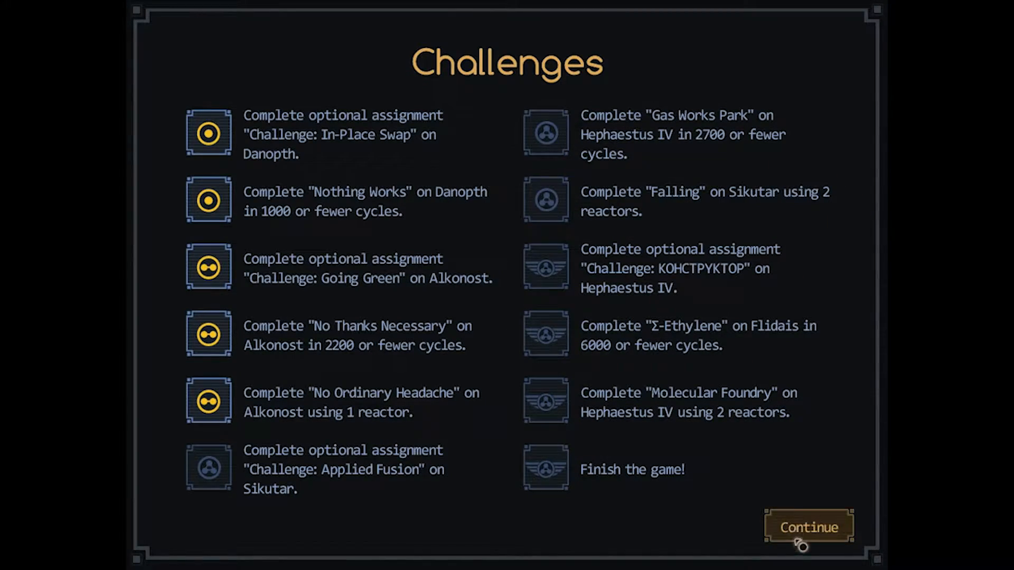
left_click(808, 527)
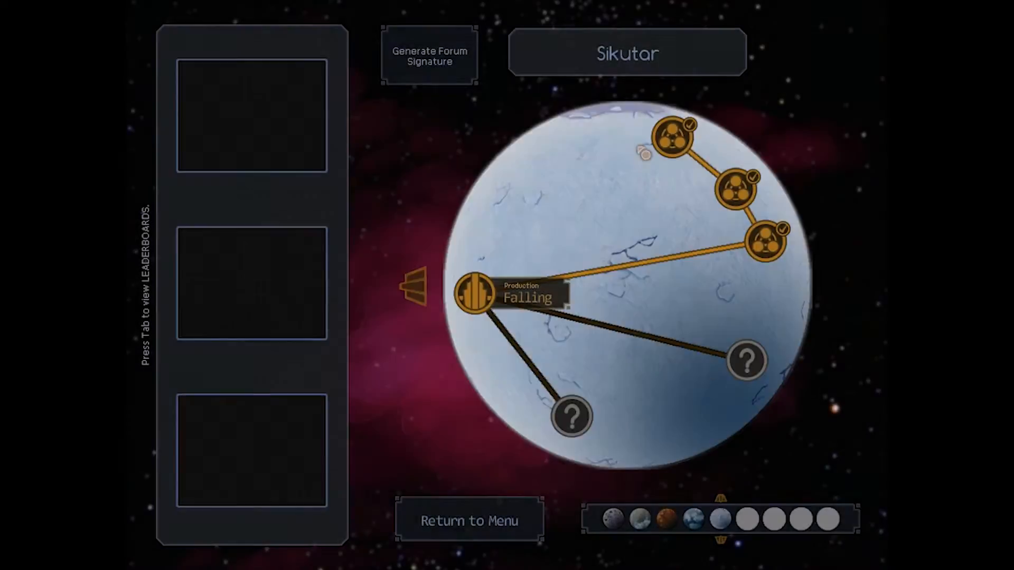
left_click(472, 296)
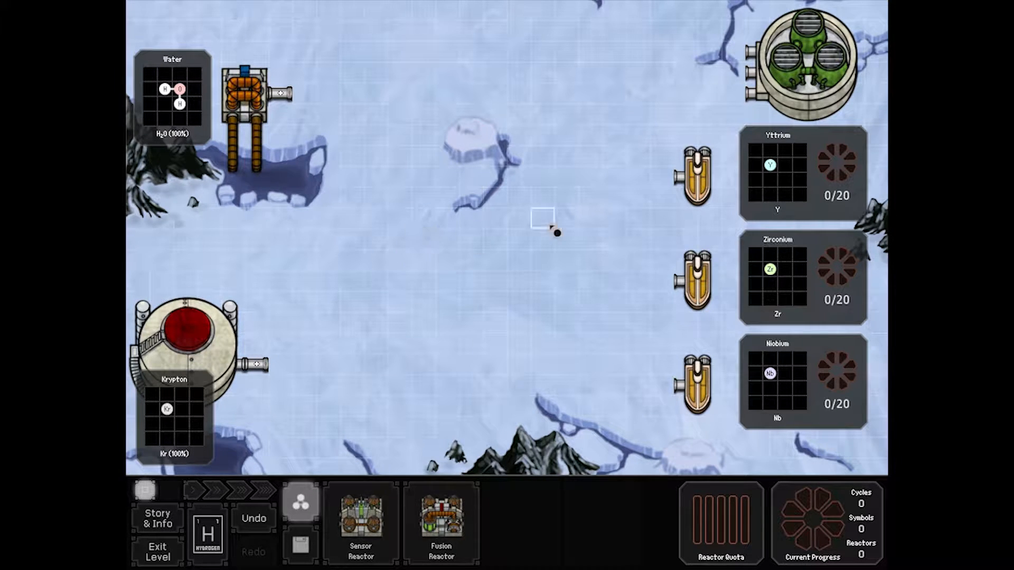
mouse_move(766, 335)
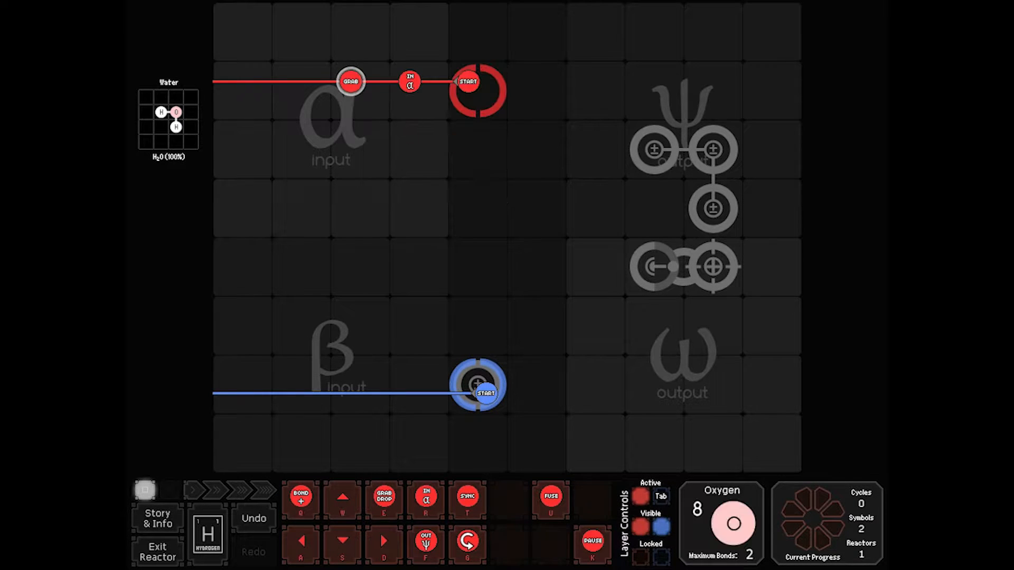
mouse_move(715, 206)
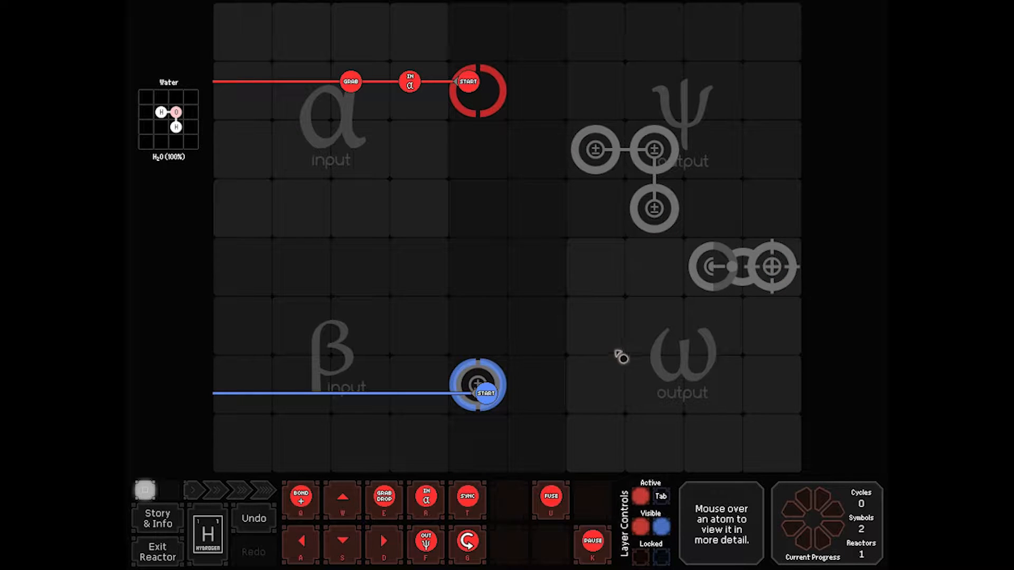
mouse_move(313, 143)
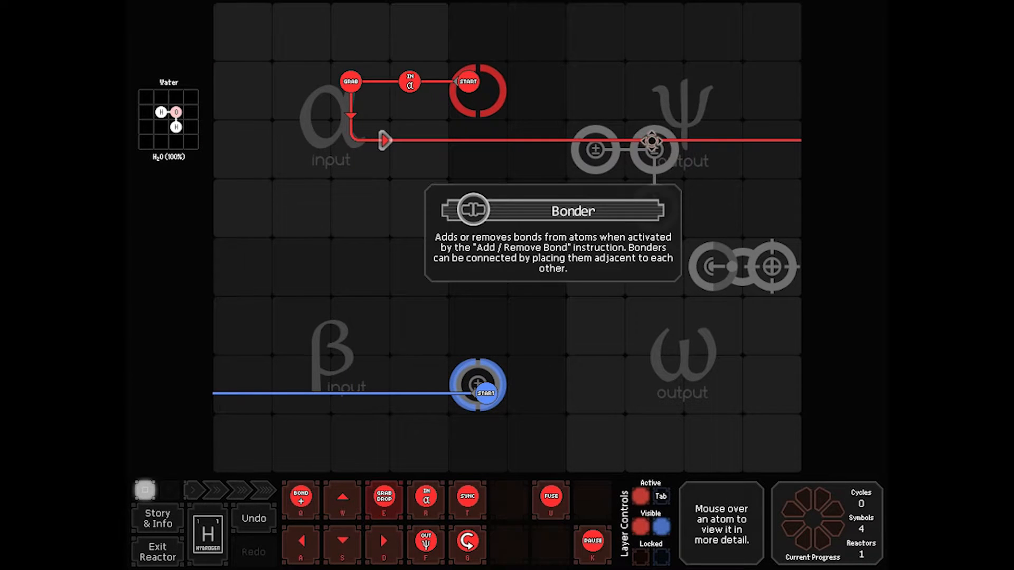
Lay the red track's bond, drop and fuse symbols and delete the surplus grab-drop.
left_click(652, 139)
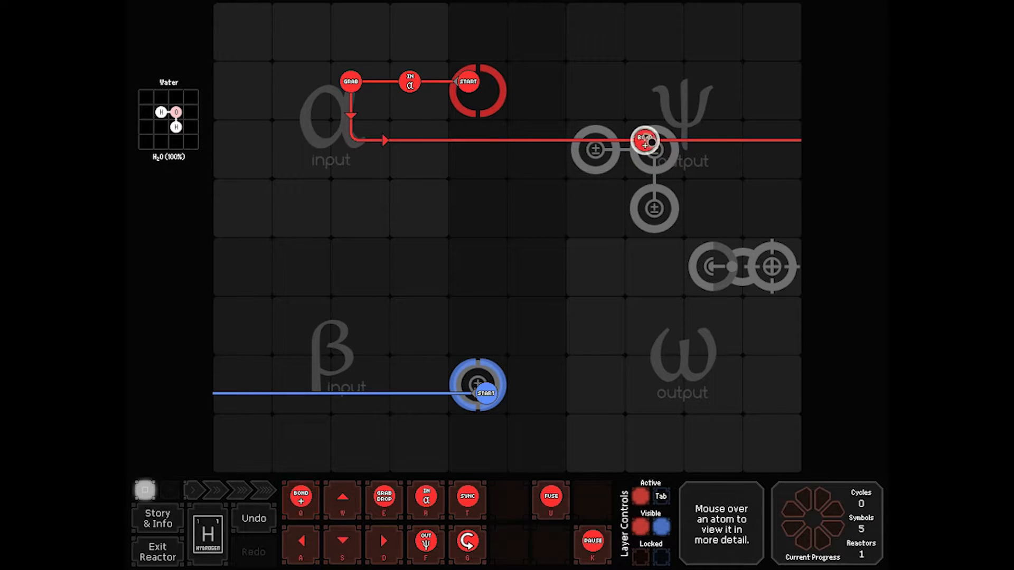
mouse_move(645, 138)
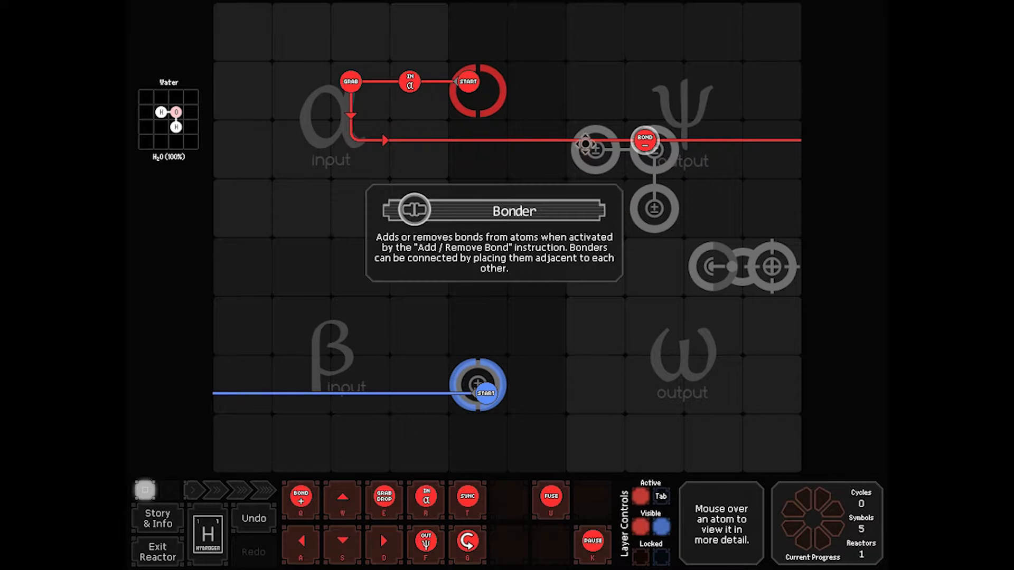
mouse_move(722, 162)
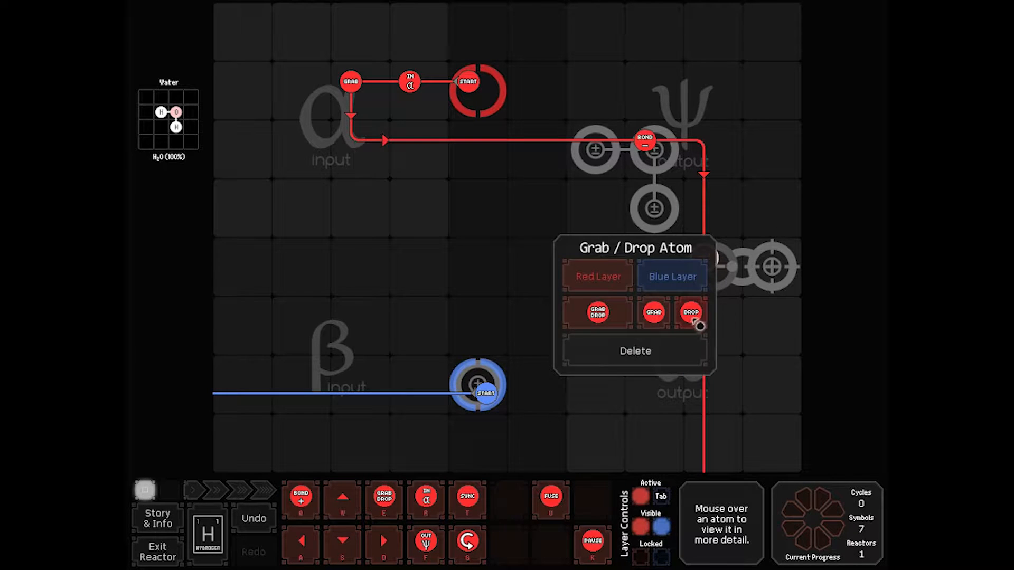
left_click(690, 312)
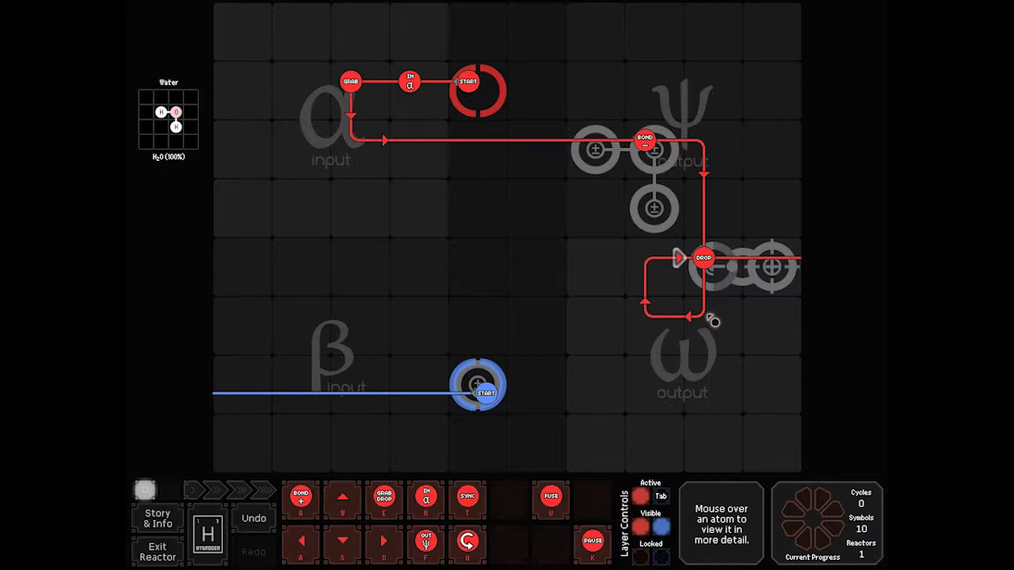
mouse_move(689, 279)
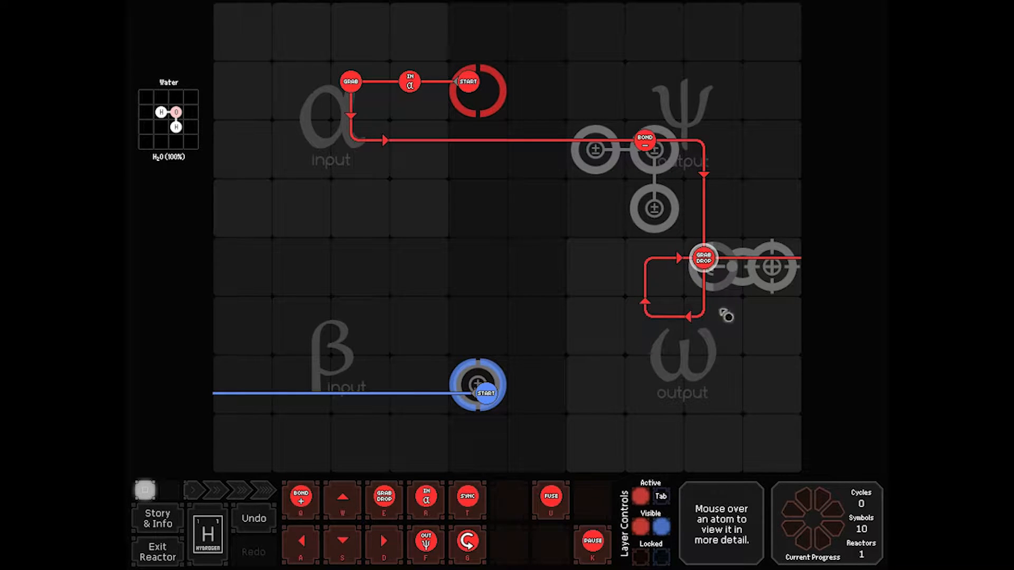
left_click(703, 316)
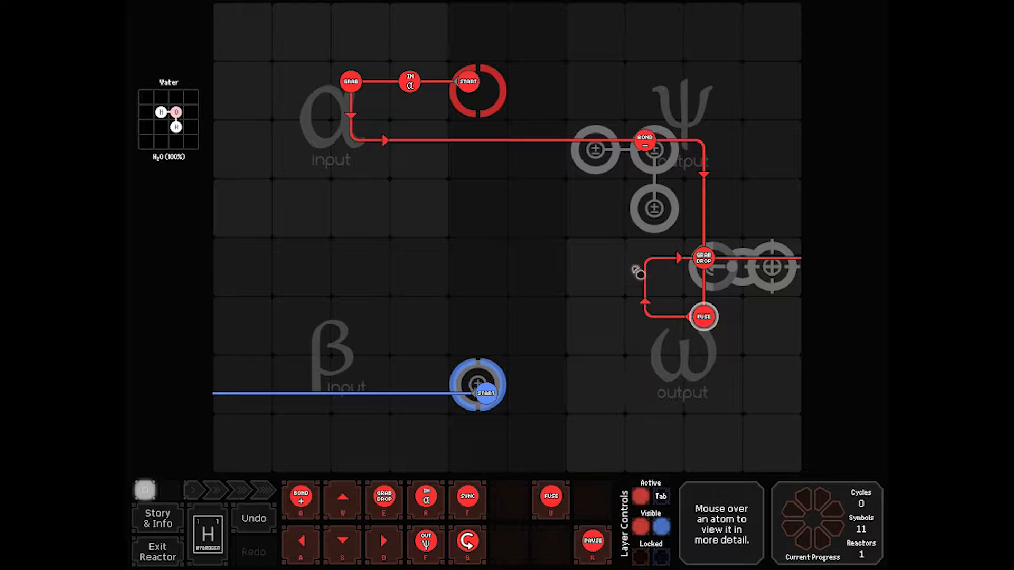
mouse_move(773, 262)
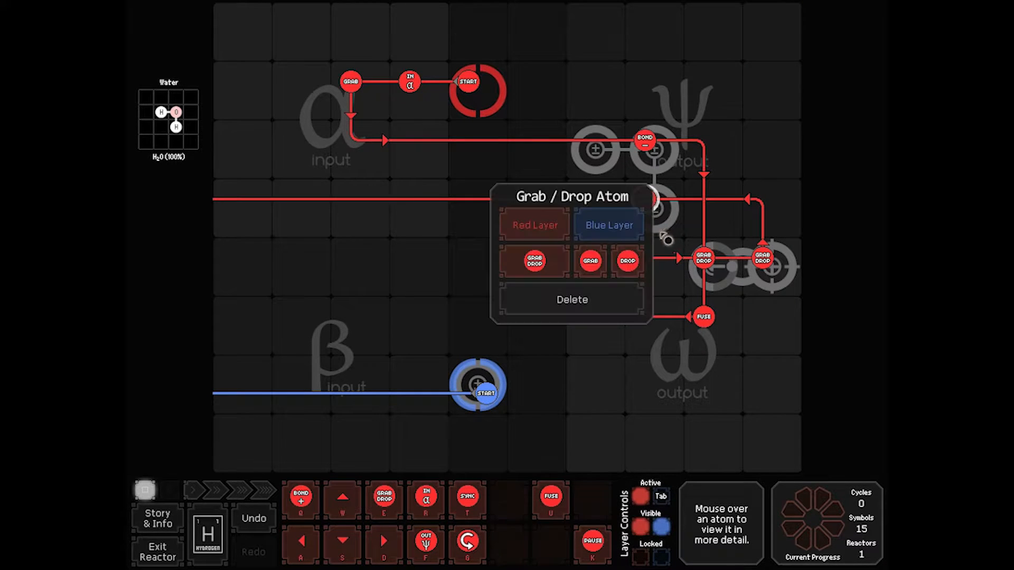
left_click(589, 261)
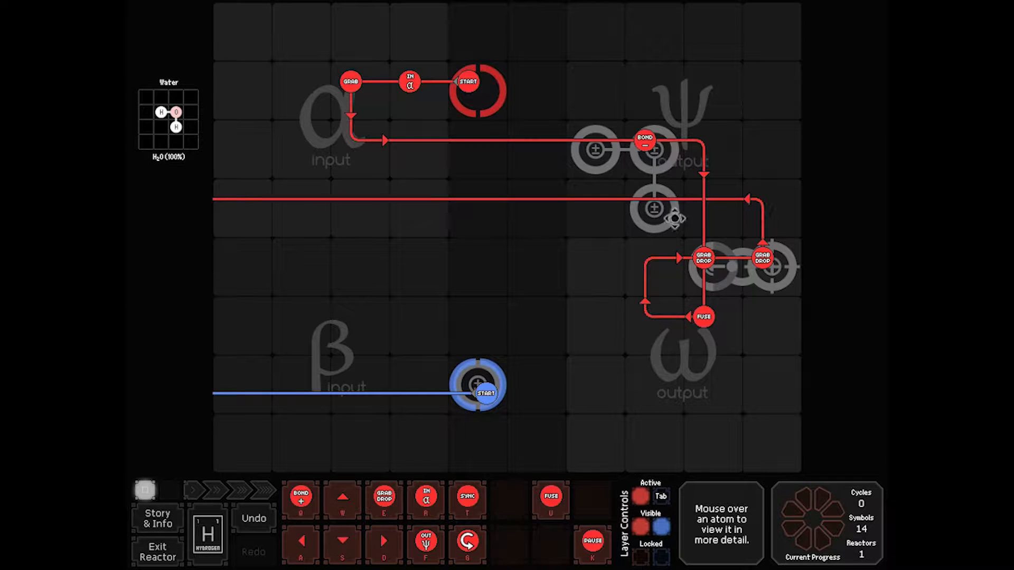
mouse_move(545, 301)
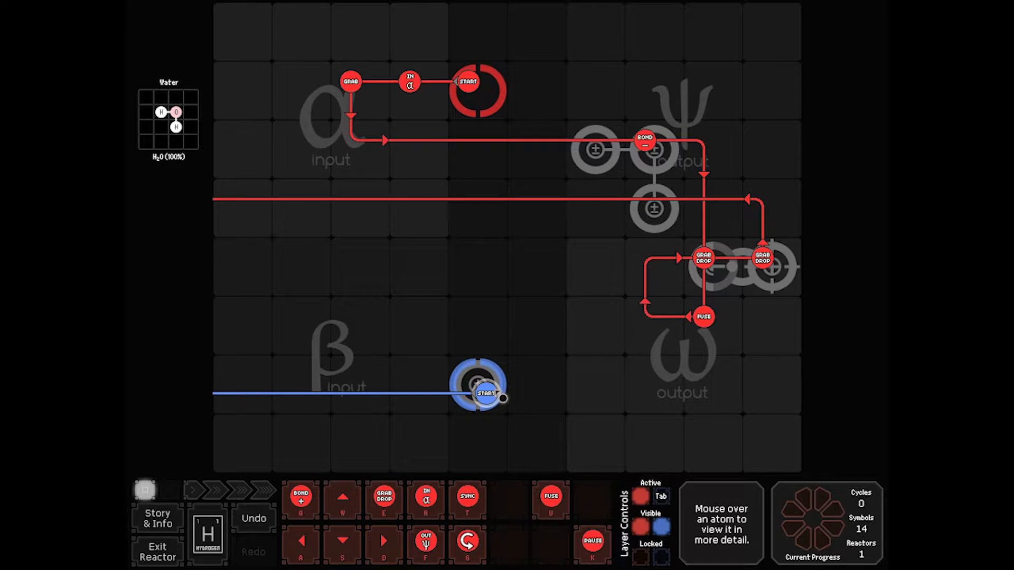
mouse_move(766, 286)
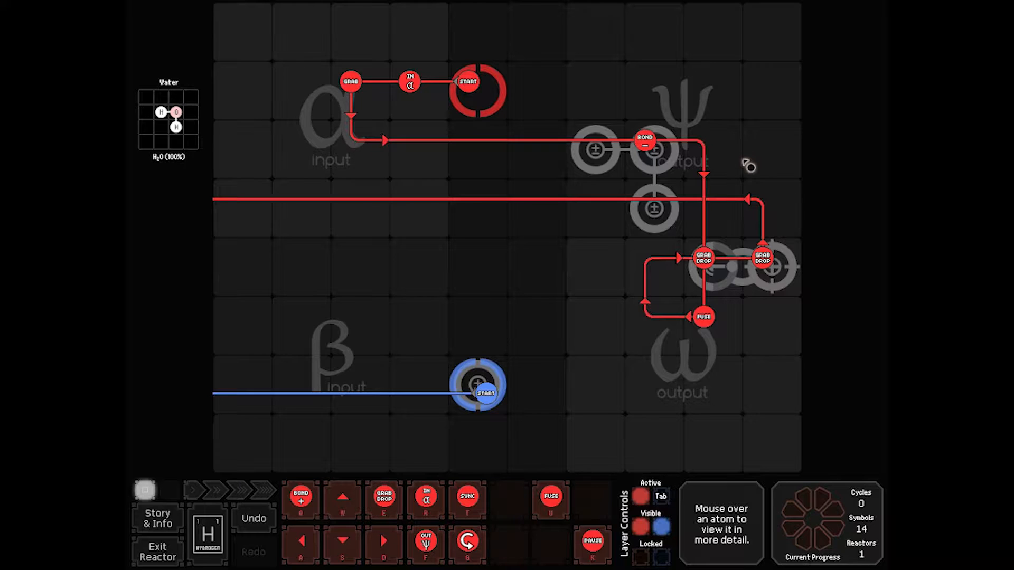
mouse_move(765, 219)
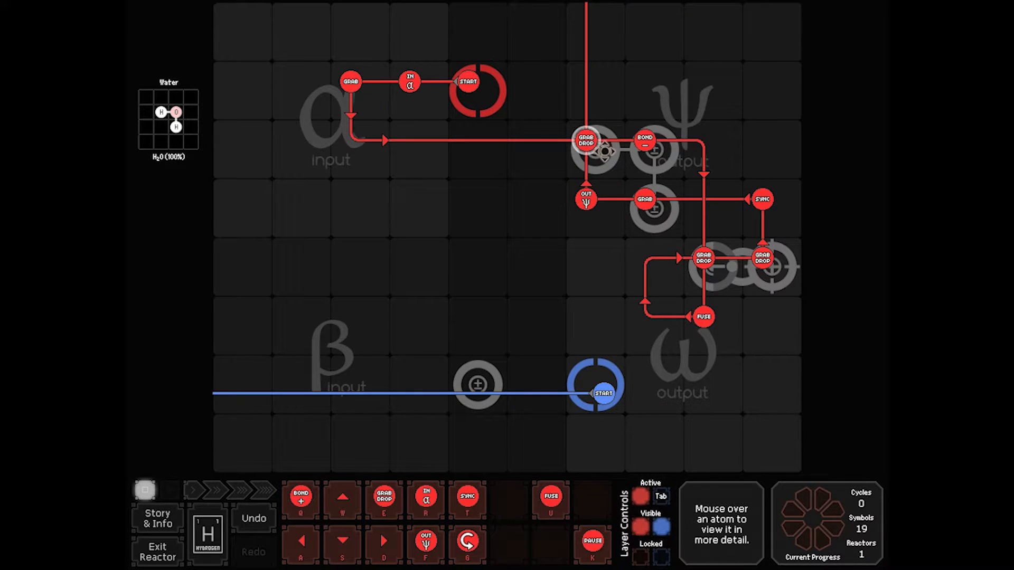
mouse_move(573, 258)
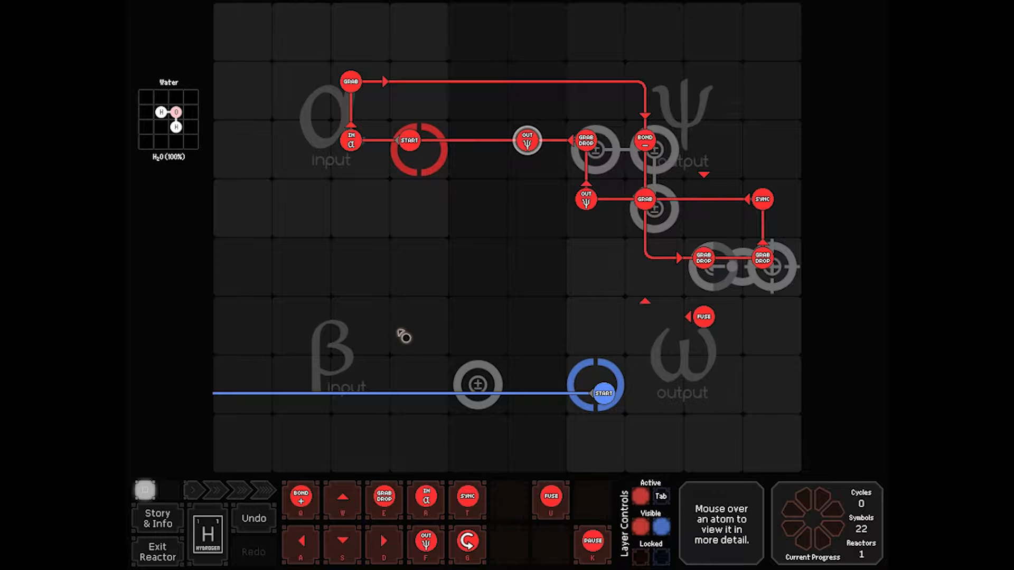
mouse_move(535, 252)
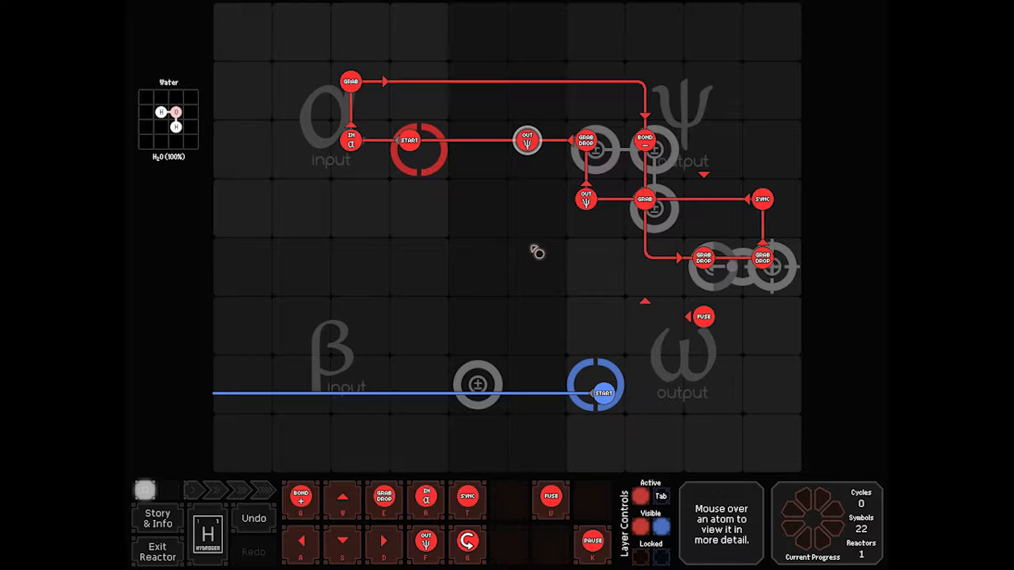
mouse_move(601, 139)
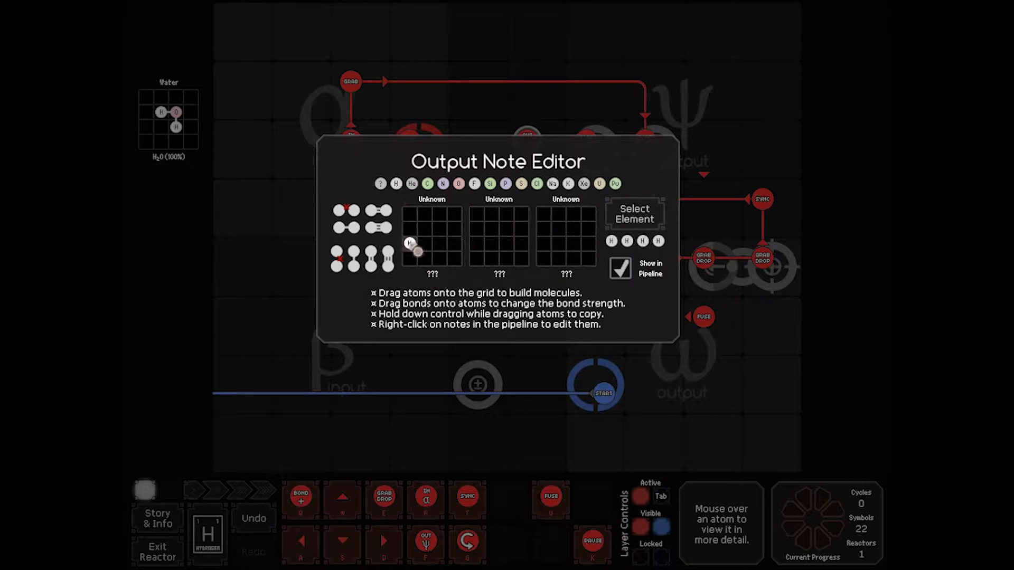
Set the first output note to hydrogen in the Output Note Editor.
left_click(619, 267)
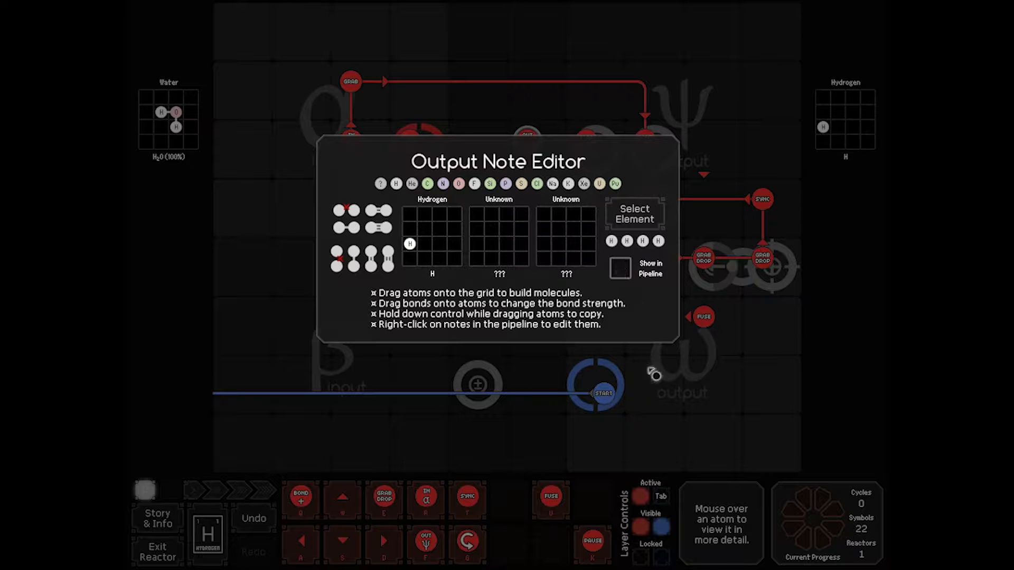
left_click(620, 267)
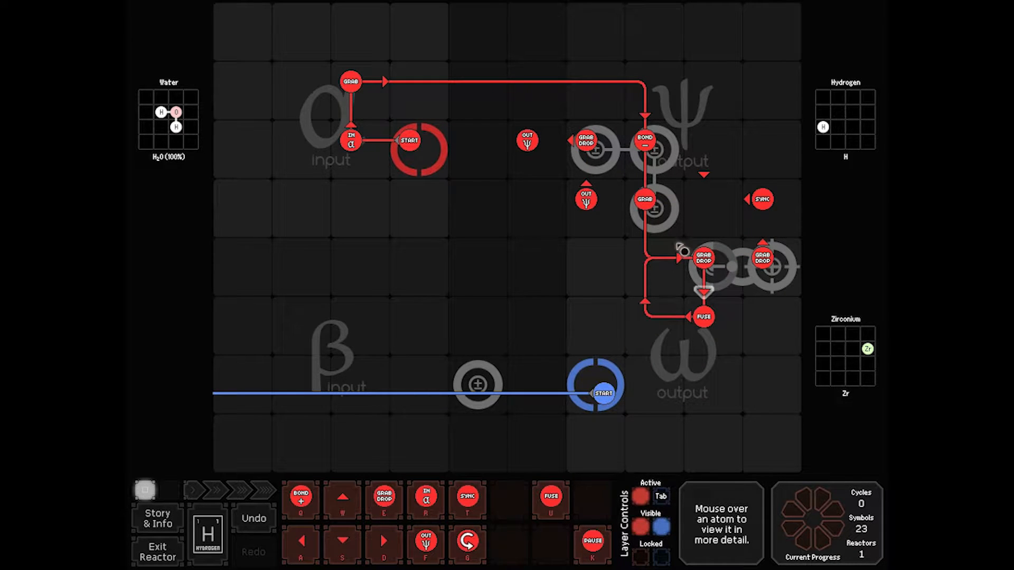
mouse_move(691, 180)
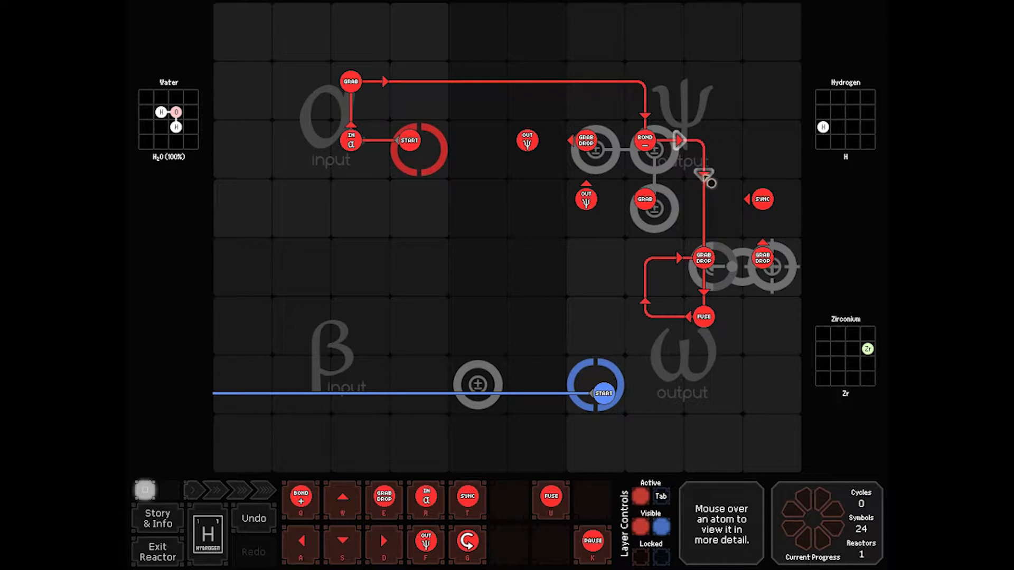
mouse_move(704, 265)
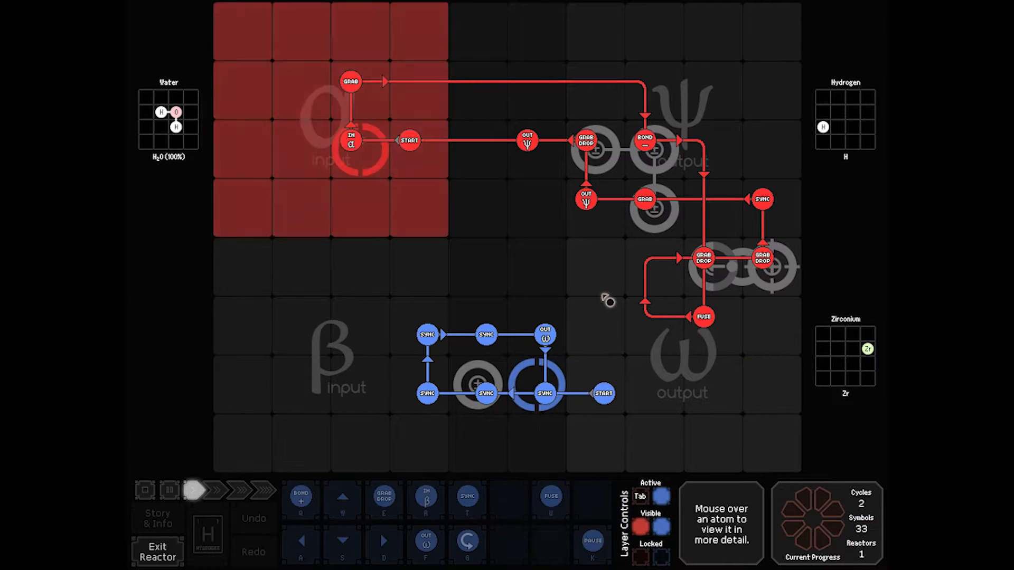
Run the first reactor until it halts on the atom-collision reaction error.
left_click(192, 490)
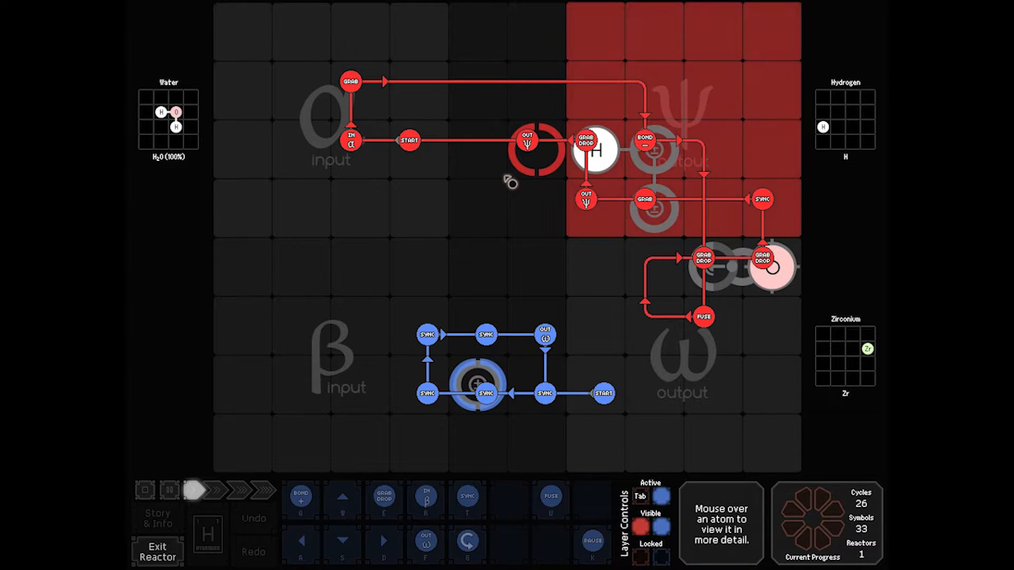
left_click(157, 552)
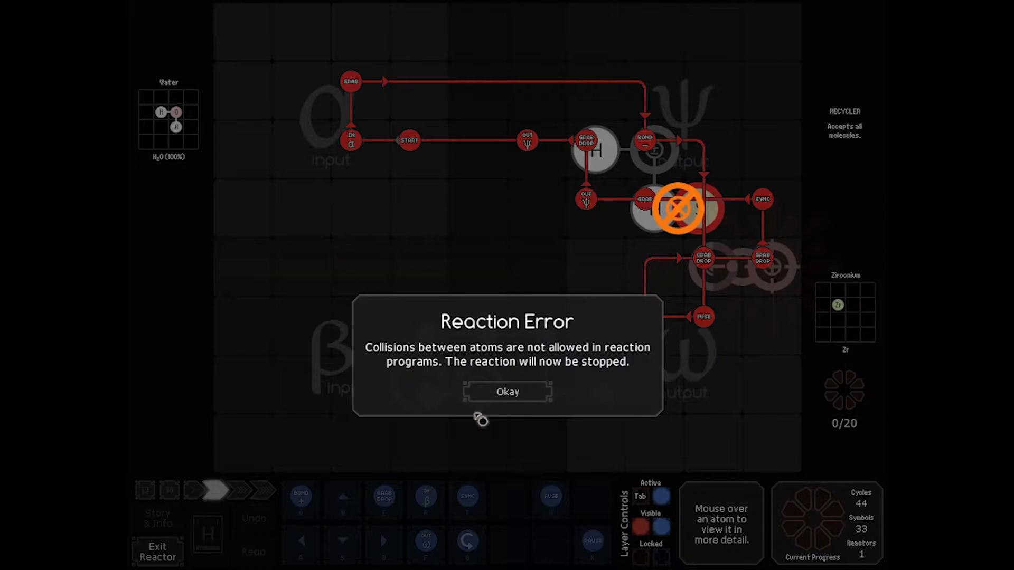
Acknowledge the collision error and leave the reactor for the level map.
left_click(507, 391)
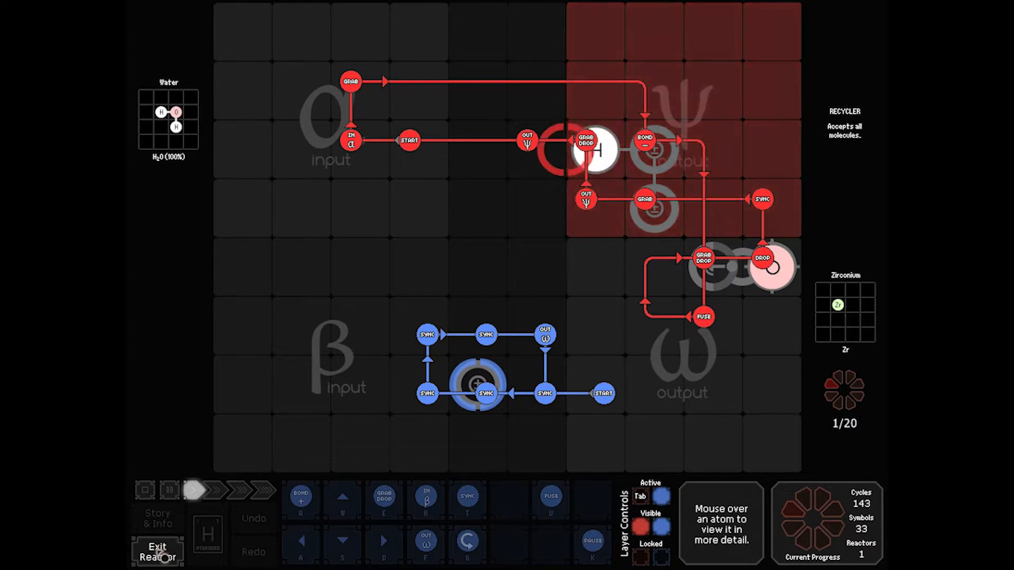
left_click(156, 551)
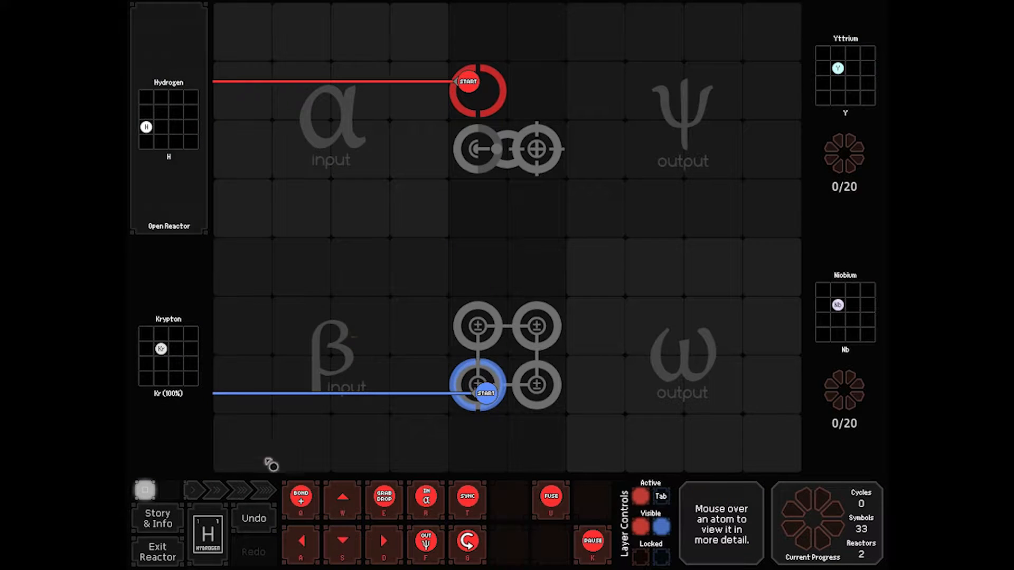
mouse_move(492, 133)
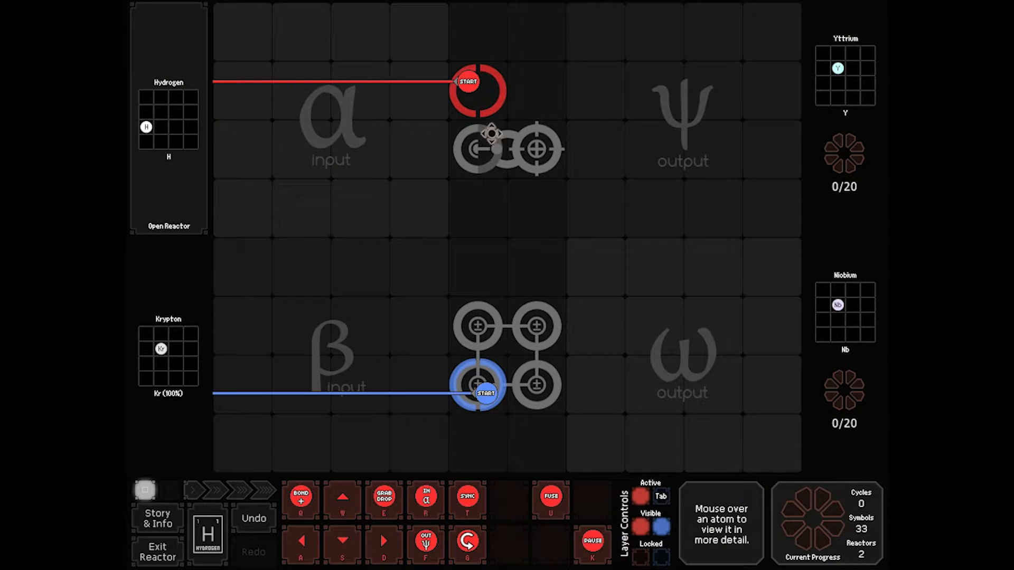
Move the fusion laser target beside the alpha input and return to the pipeline.
left_click_drag(494, 133, 252, 133)
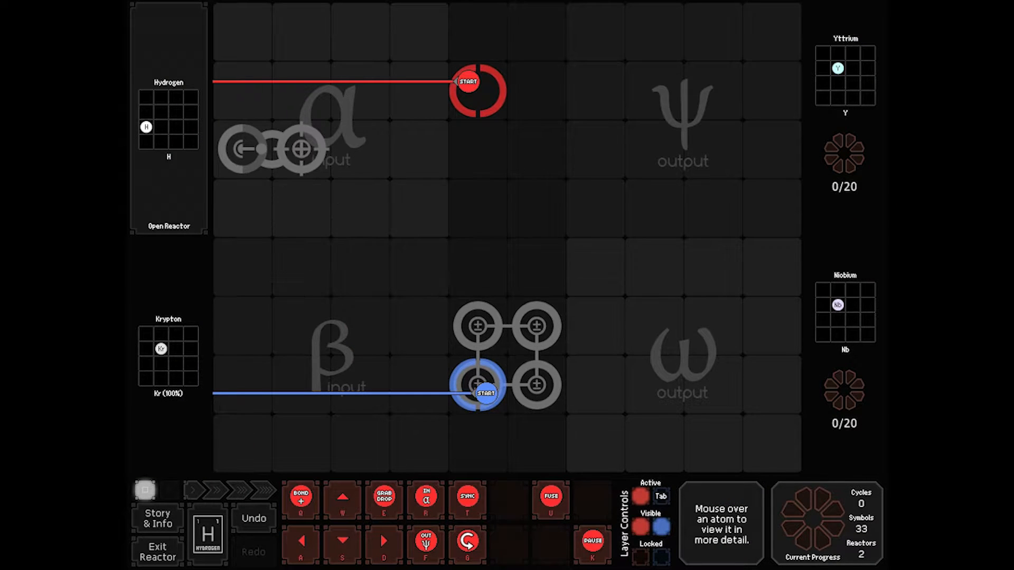
mouse_move(493, 342)
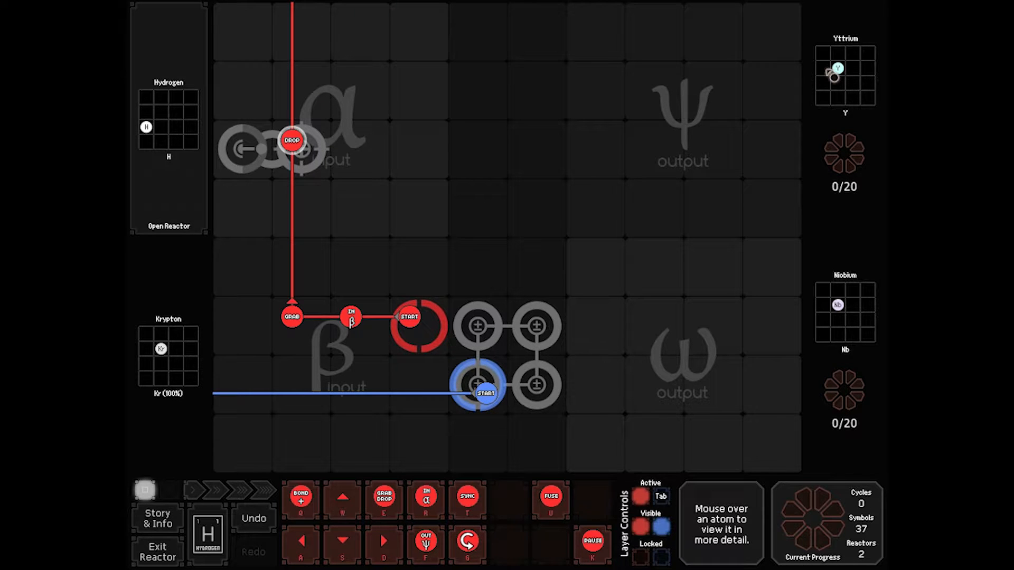
mouse_move(342, 104)
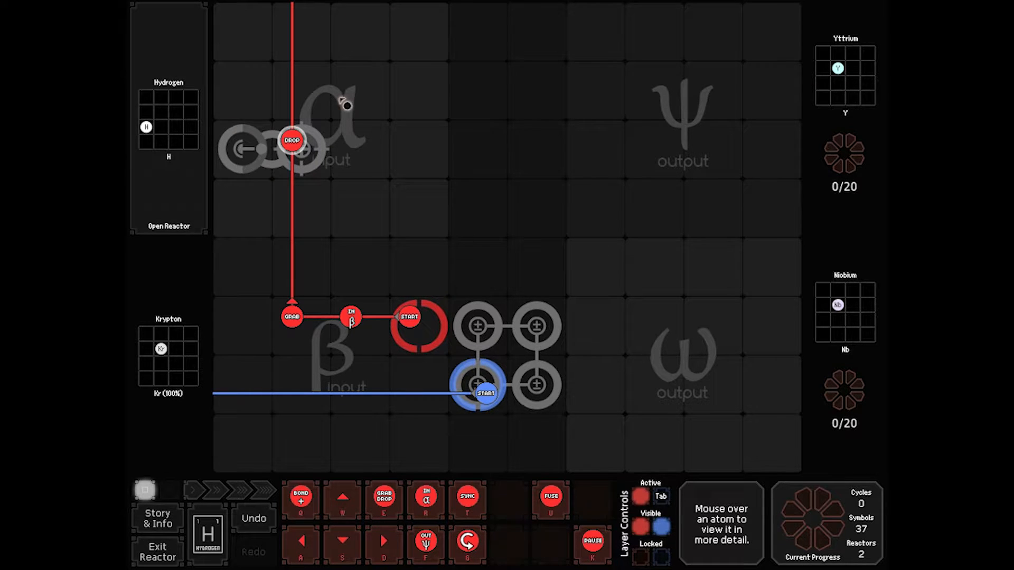
left_click(157, 543)
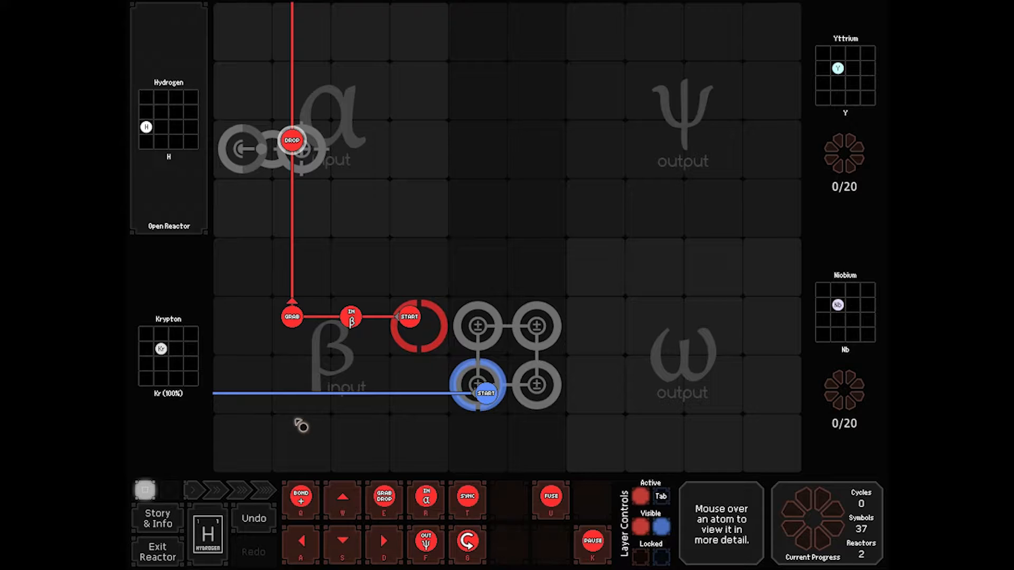
mouse_move(444, 251)
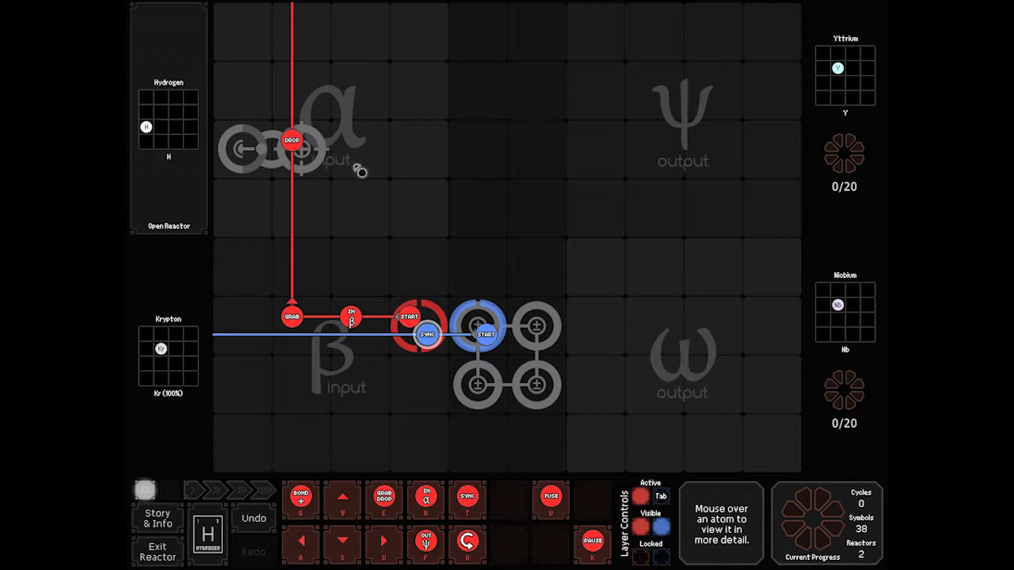
mouse_move(304, 91)
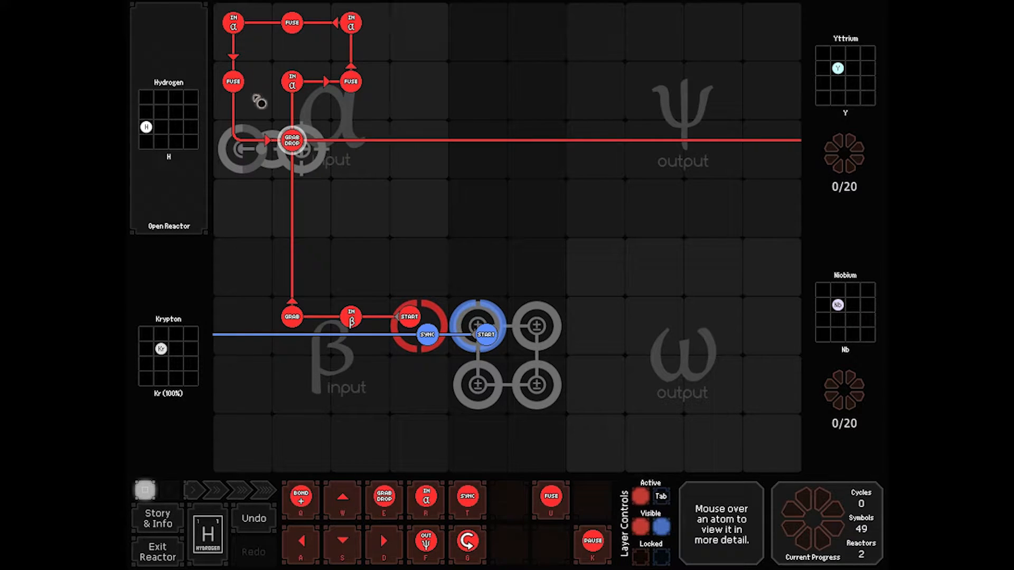
mouse_move(636, 146)
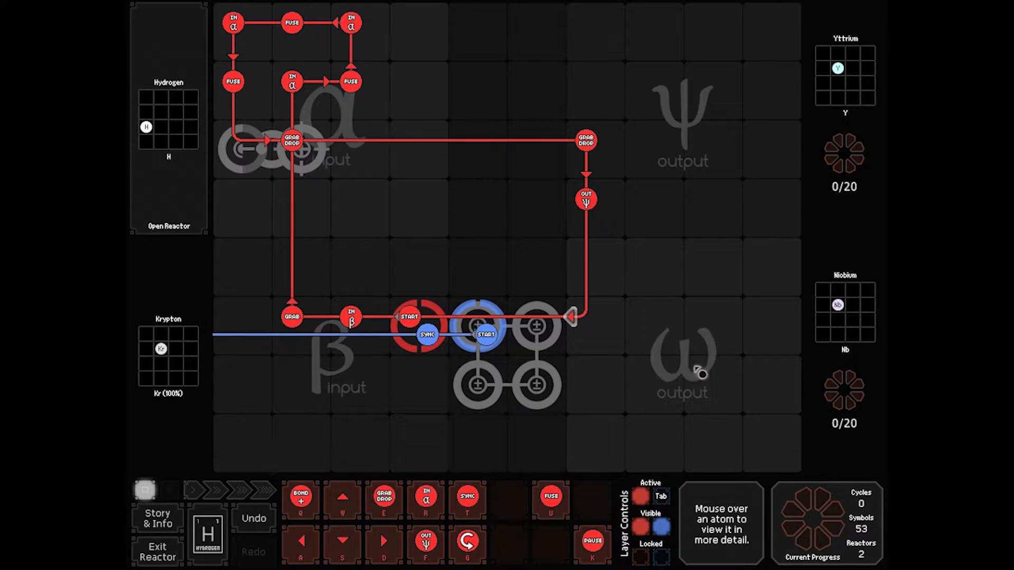
mouse_move(353, 142)
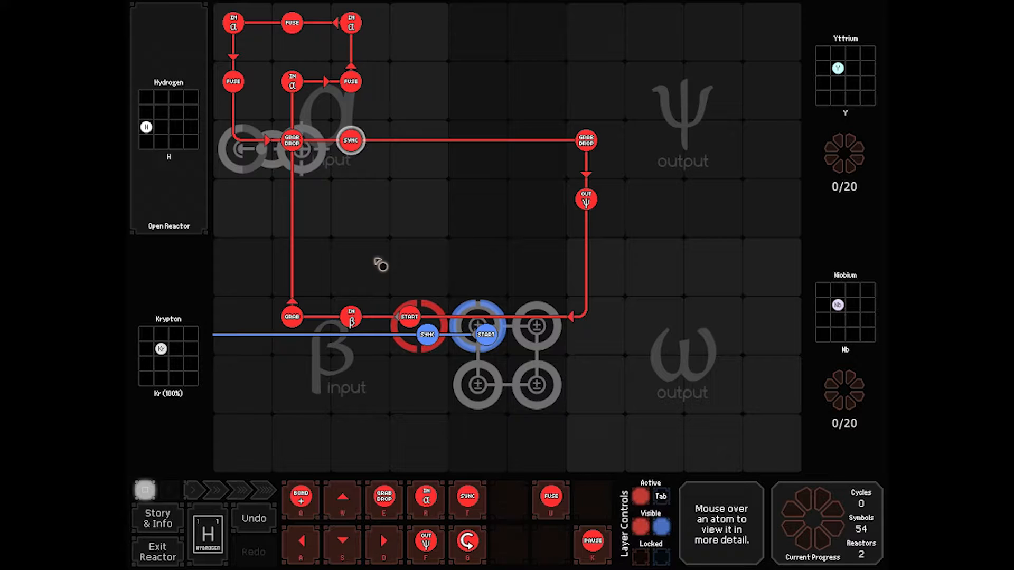
mouse_move(375, 287)
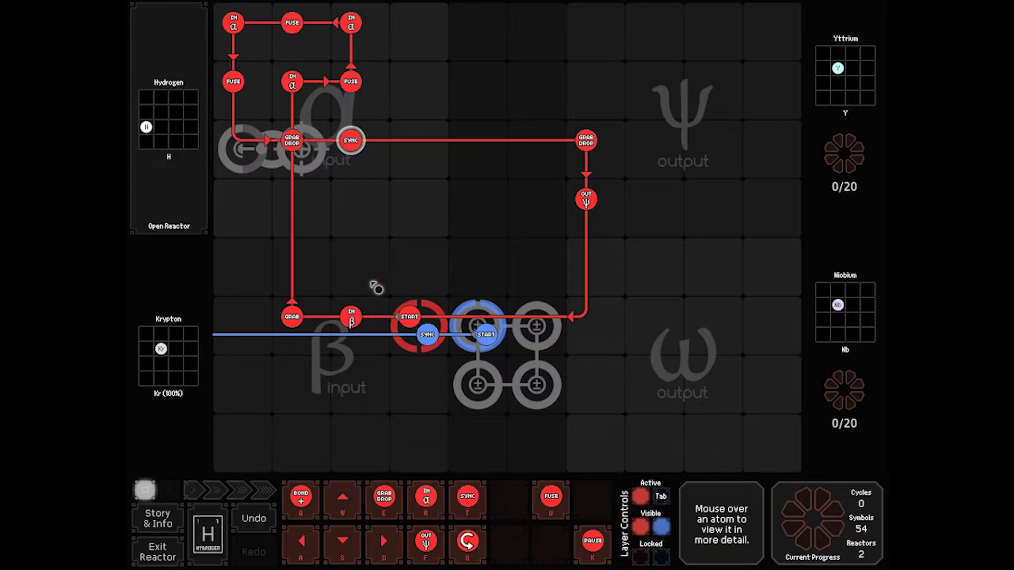
mouse_move(372, 341)
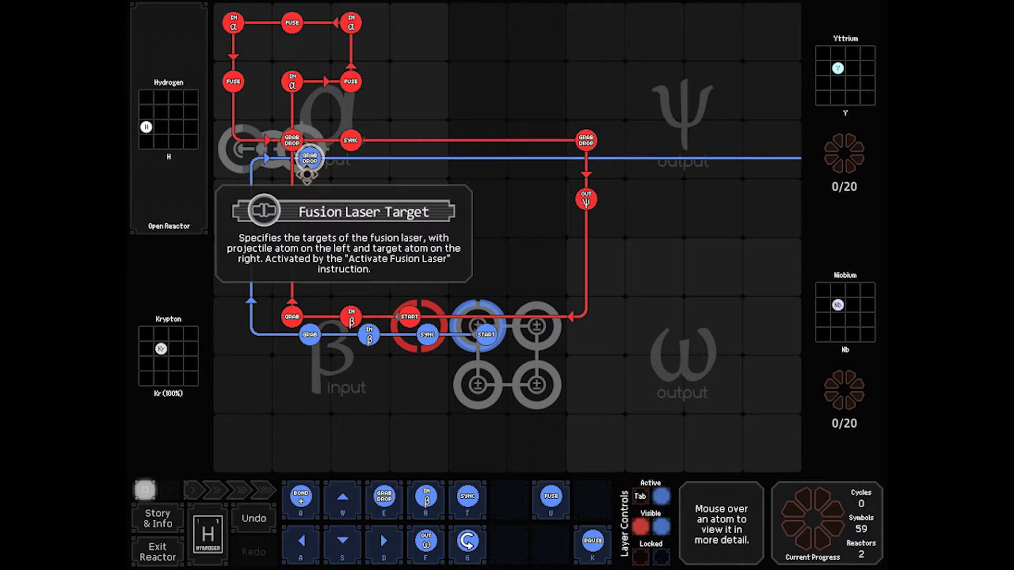
mouse_move(372, 169)
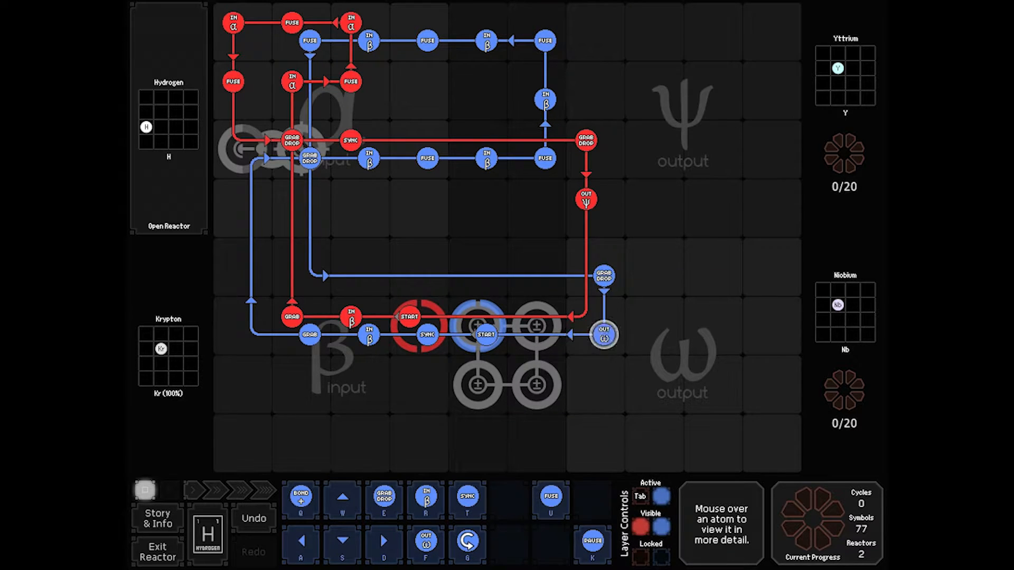
mouse_move(341, 207)
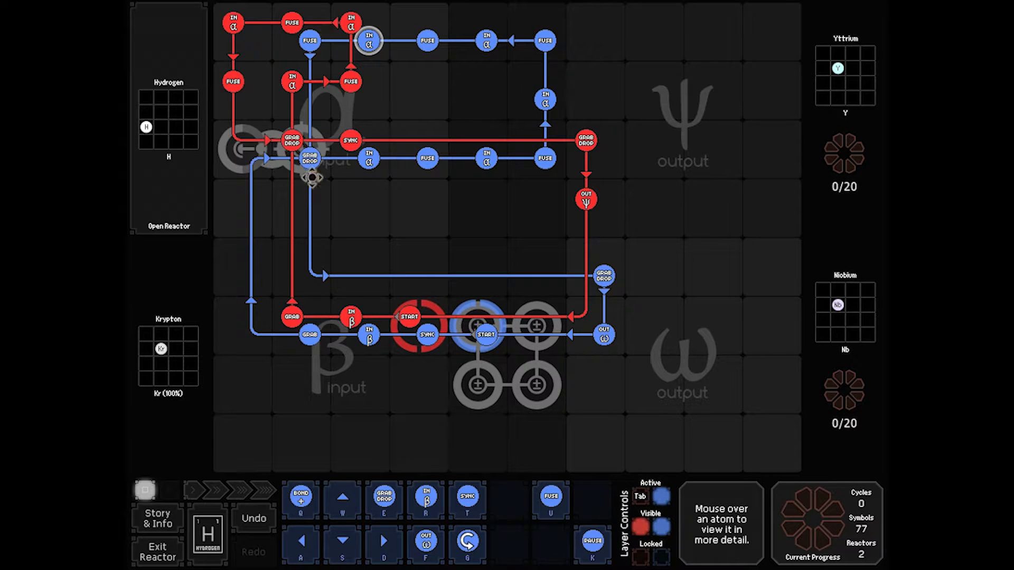
mouse_move(335, 206)
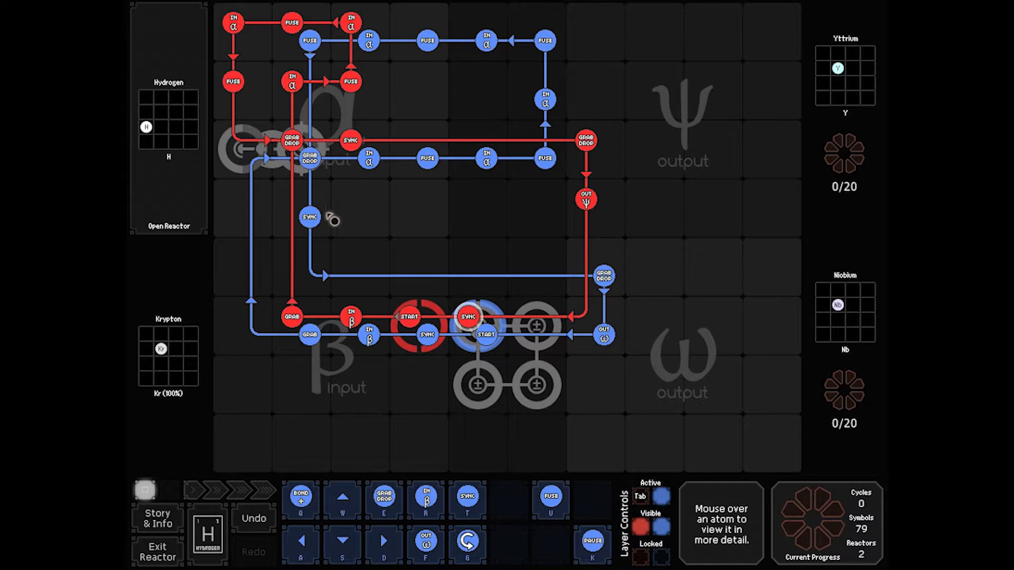
Run the second reactor until it delivers yttrium, then watch the whole pipeline.
left_click(144, 490)
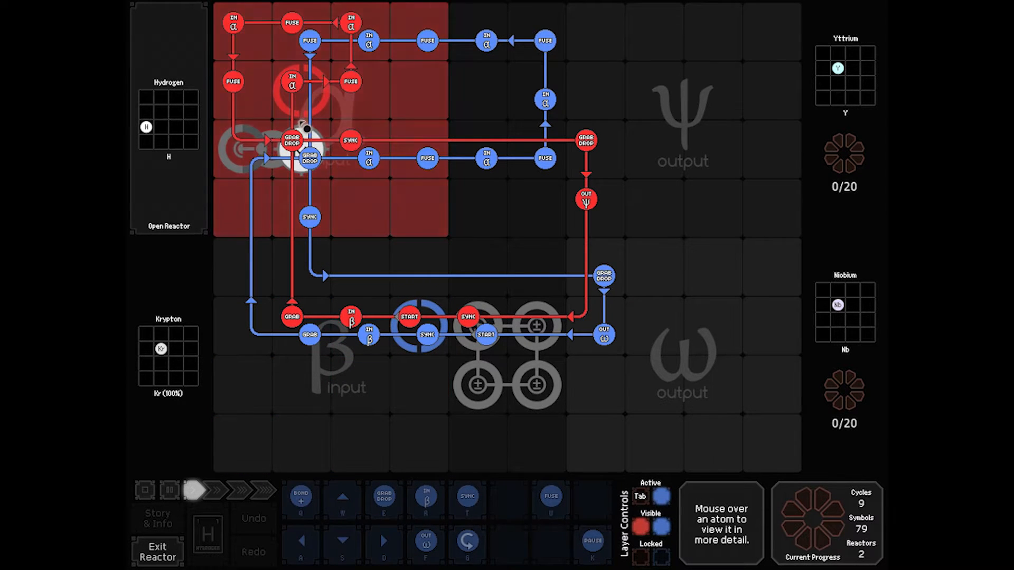
left_click(158, 546)
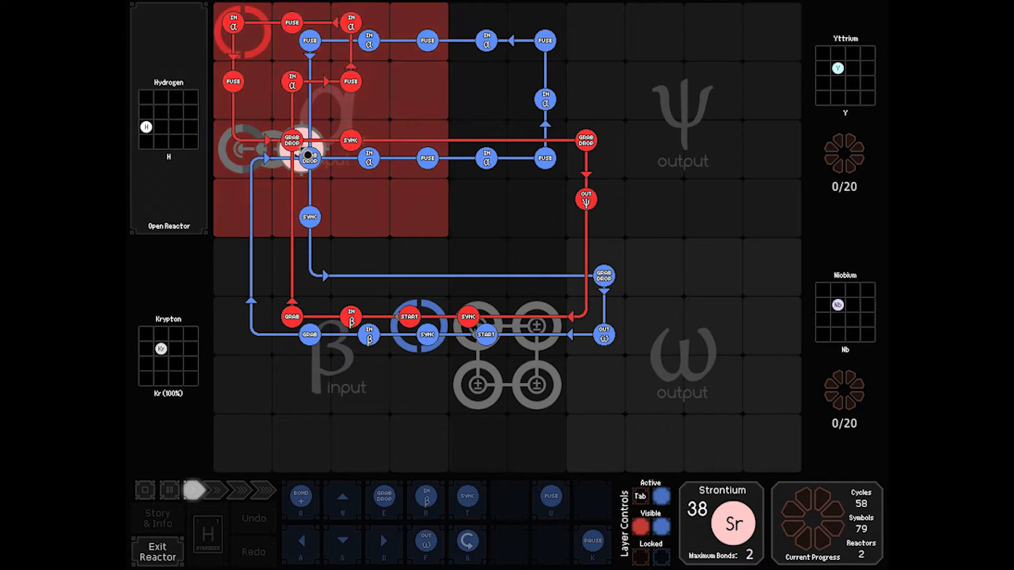
left_click(215, 491)
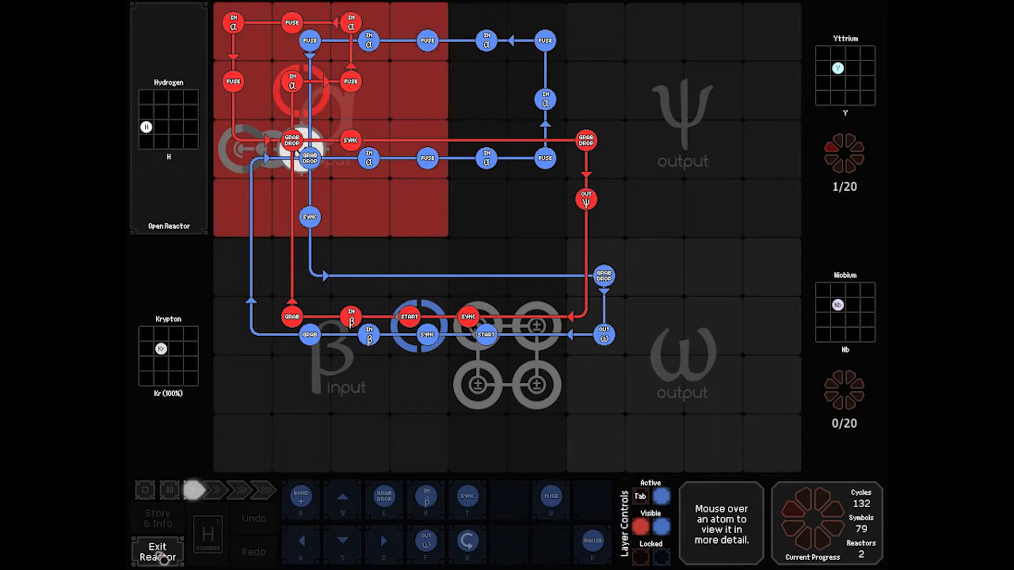
left_click(157, 551)
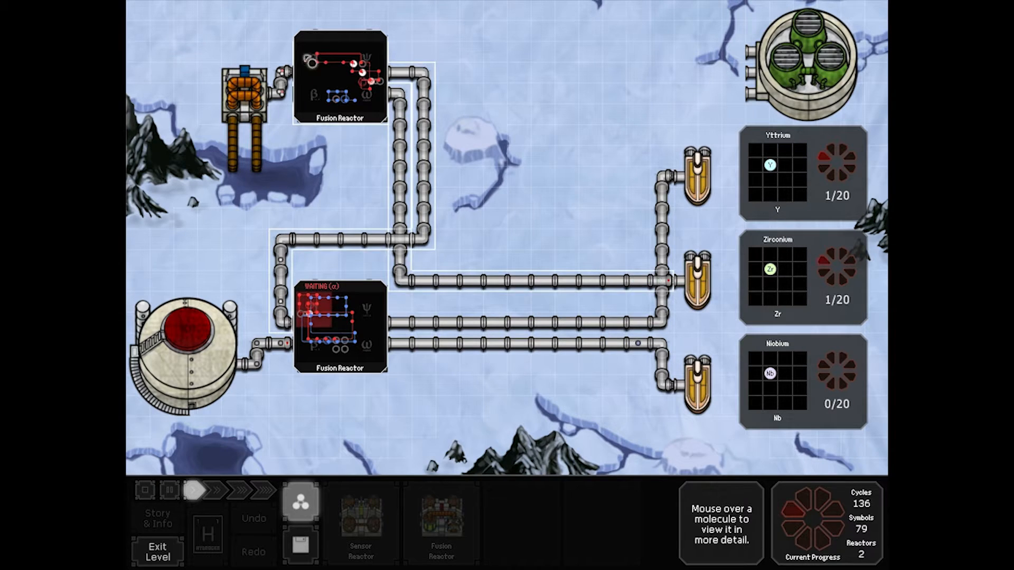
mouse_move(341, 326)
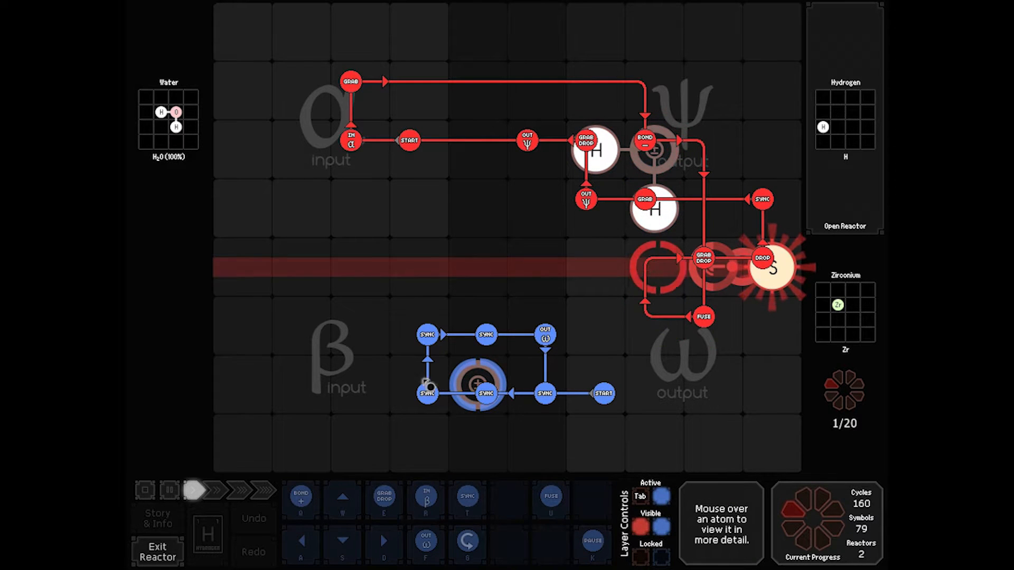
Reset the first reactor and rerun it to watch the water splitting and fusing.
left_click(145, 490)
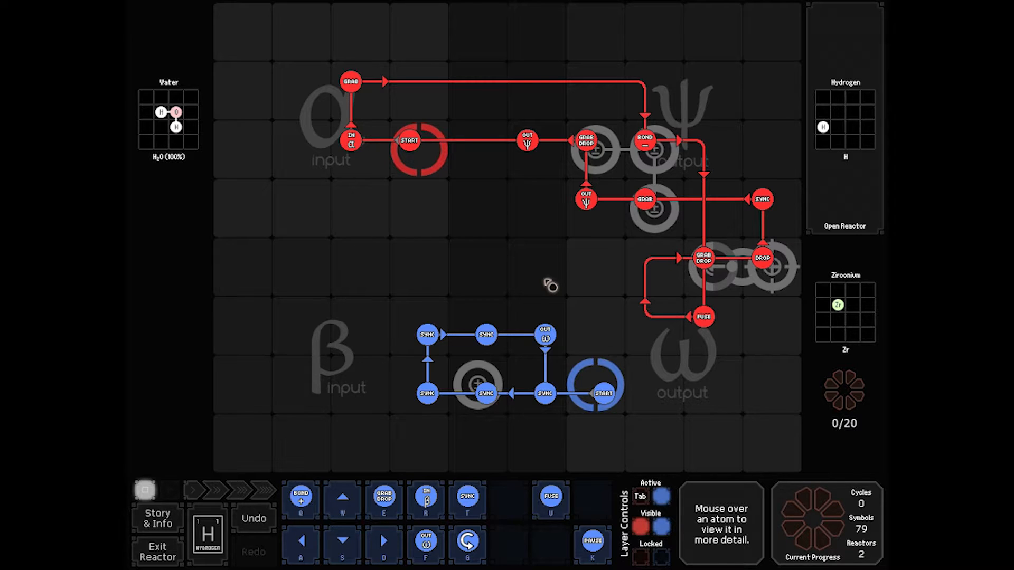
left_click(225, 490)
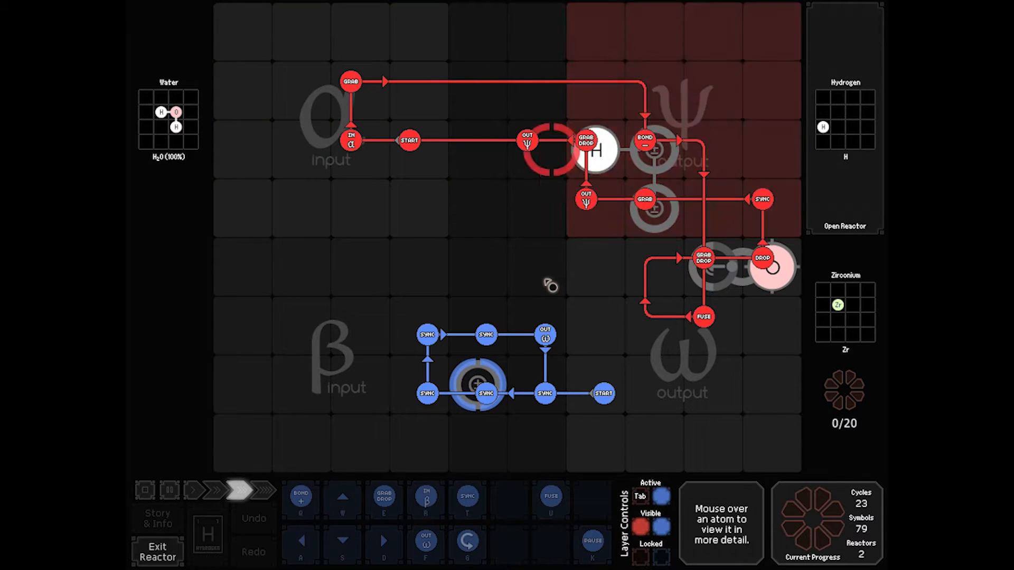
Speed the run to completion and continue past the Assignment Complete results.
left_click(266, 490)
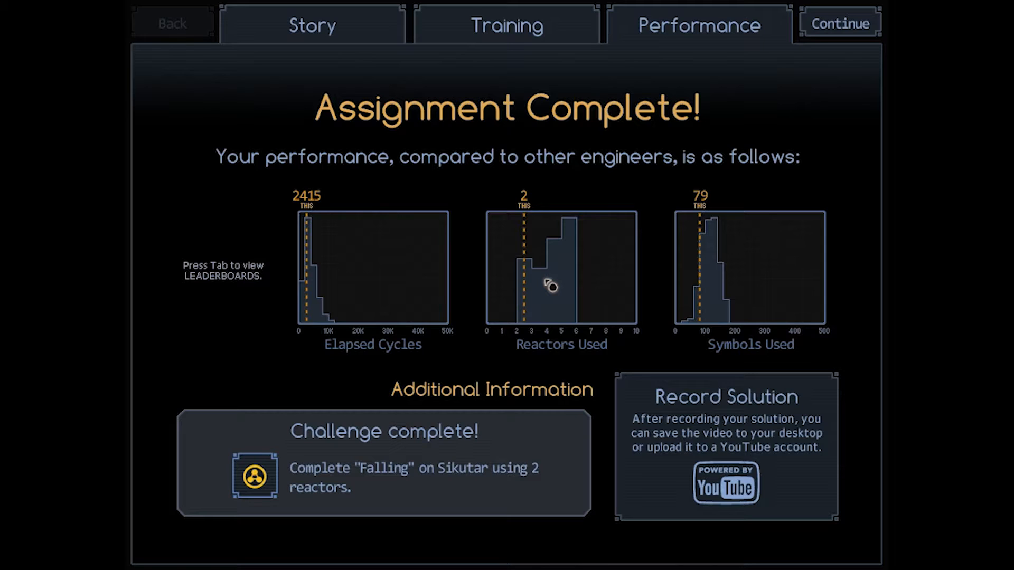
left_click(839, 22)
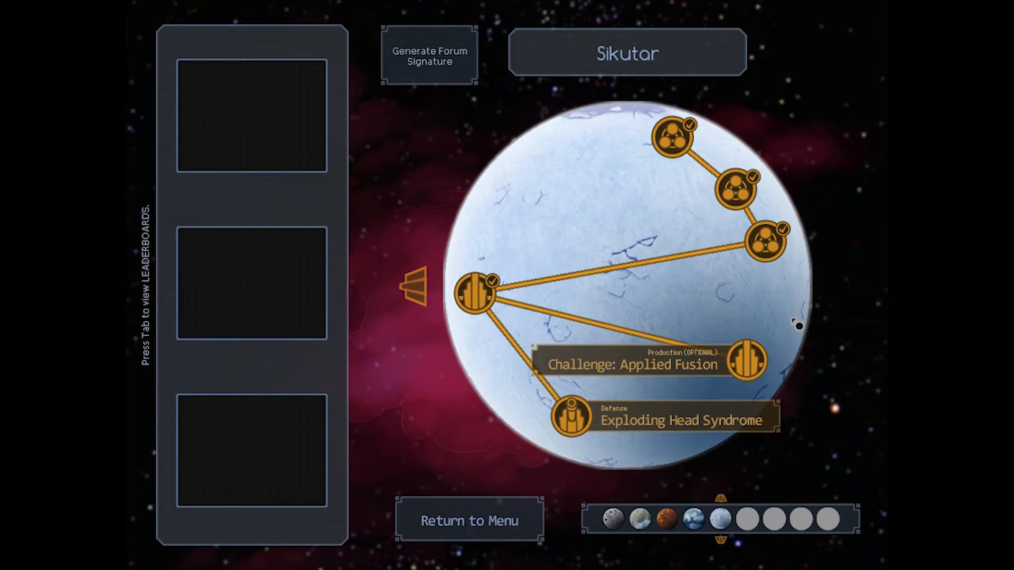
mouse_move(497, 436)
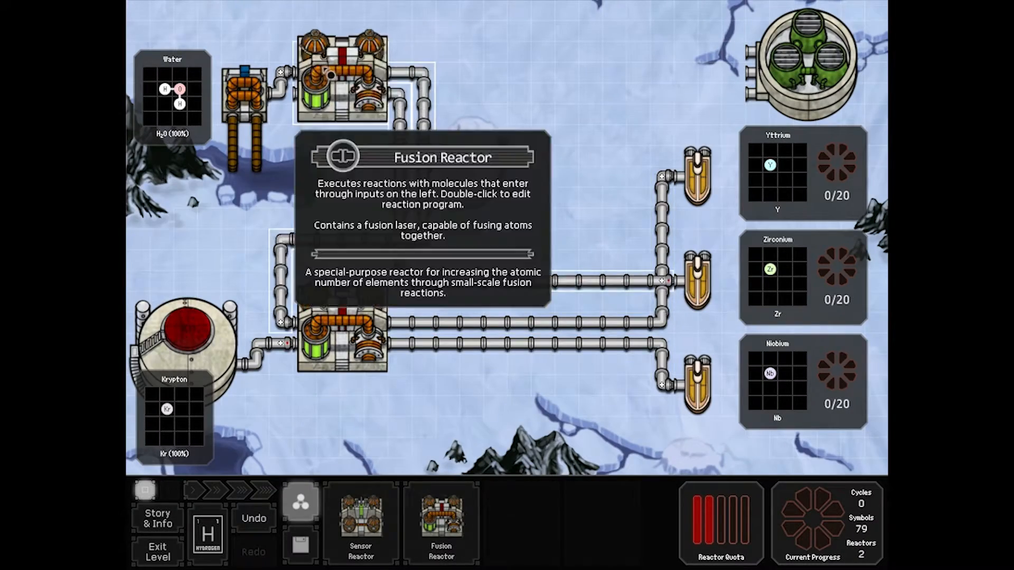
Reopen the first fusion reactor's program for editing.
double_click(347, 343)
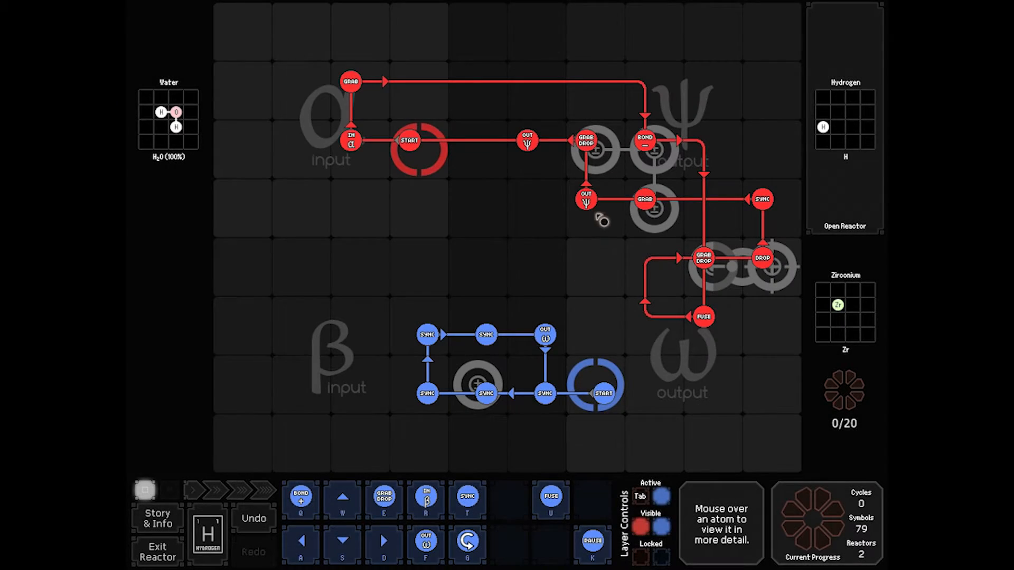
mouse_move(652, 266)
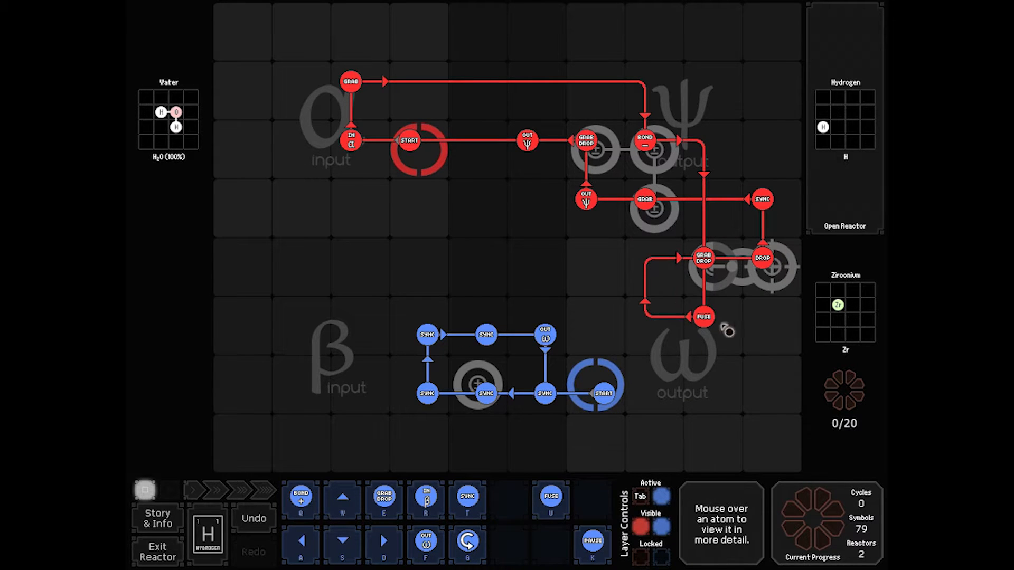
mouse_move(707, 278)
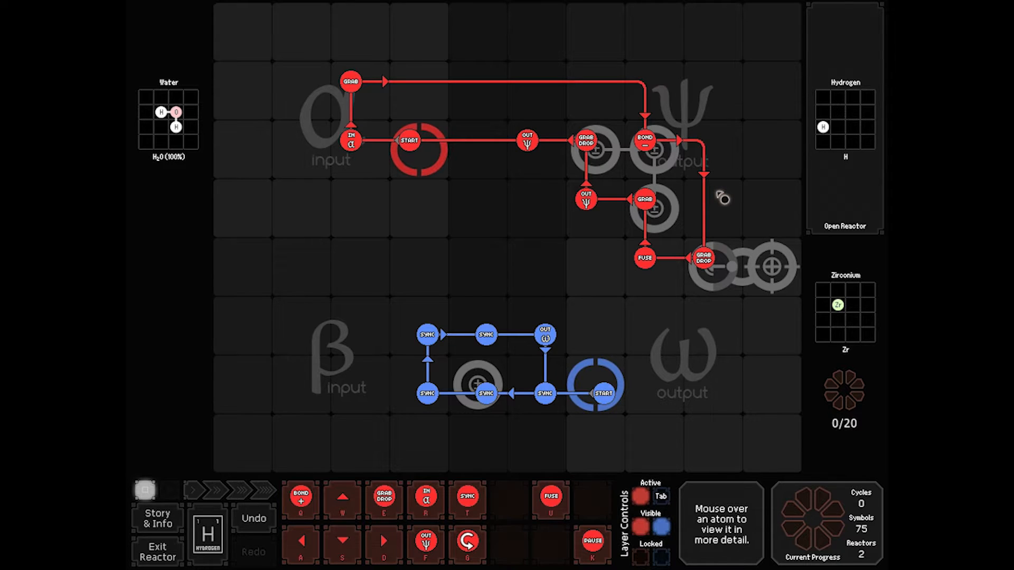
mouse_move(661, 278)
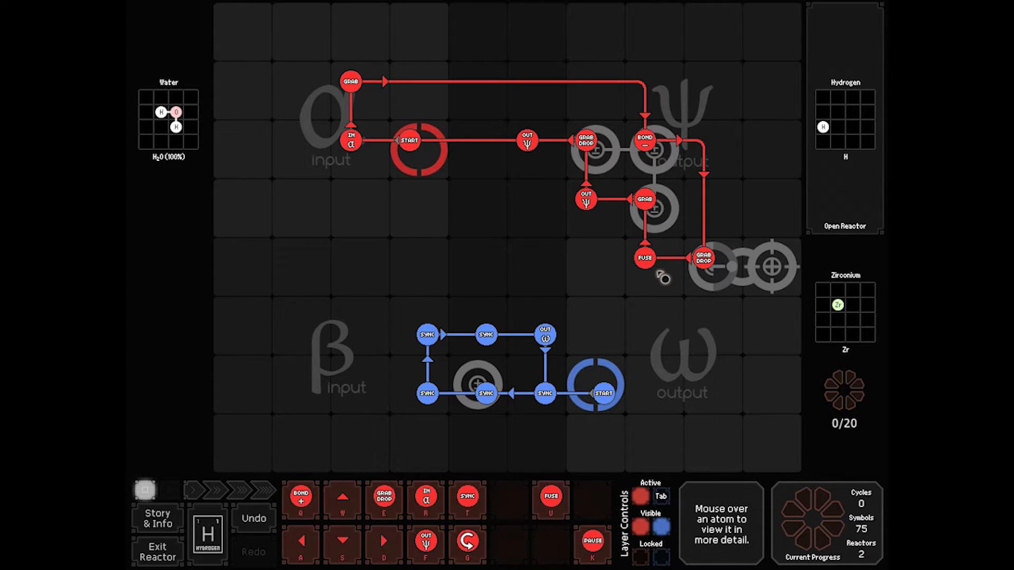
mouse_move(604, 341)
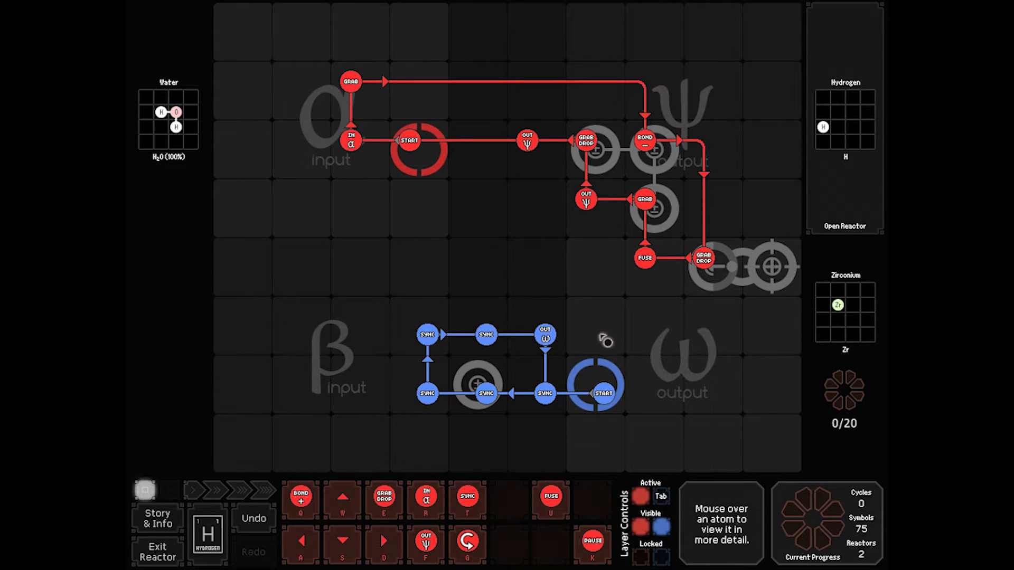
mouse_move(633, 340)
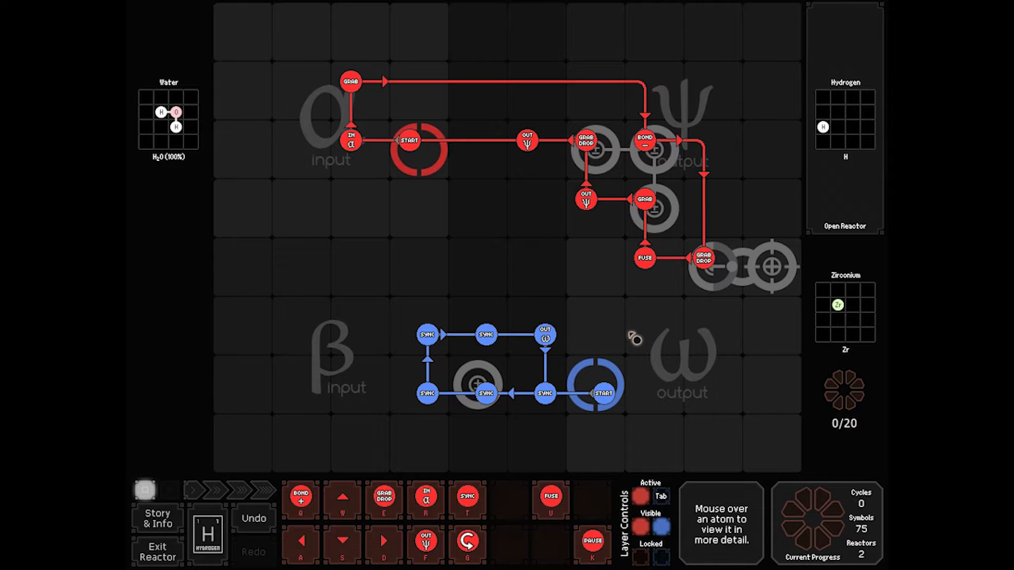
mouse_move(704, 208)
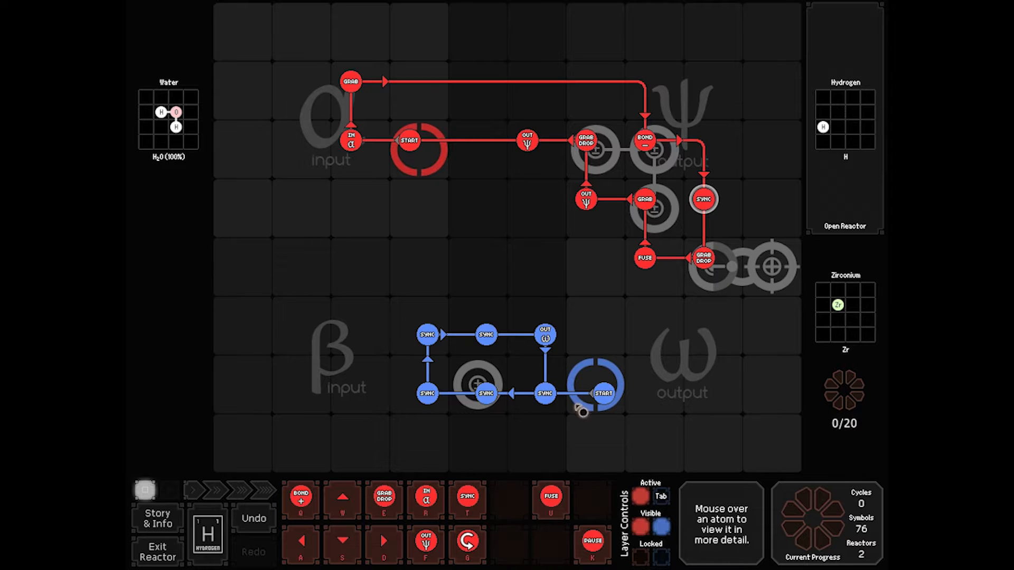
mouse_move(232, 312)
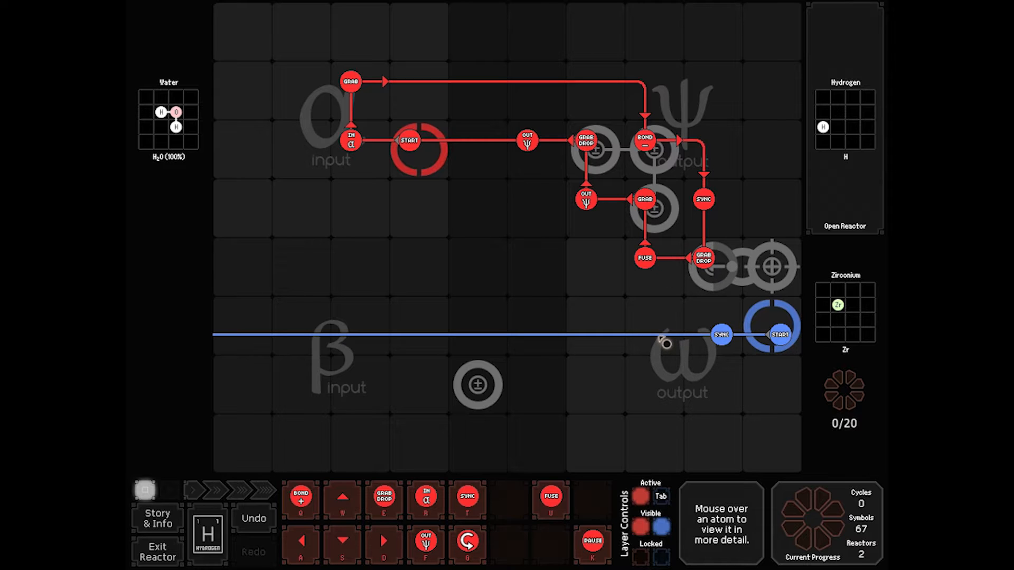
mouse_move(646, 345)
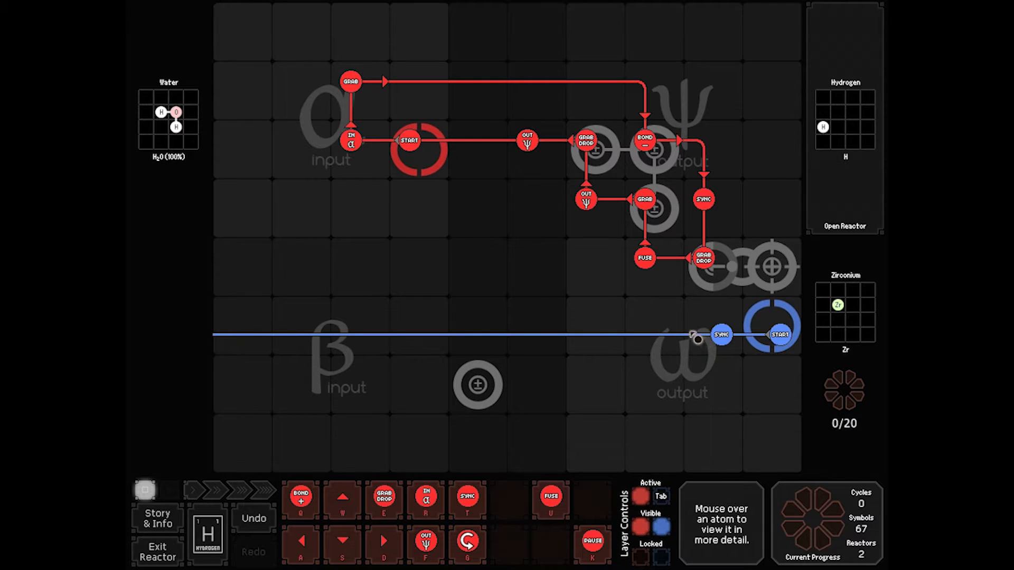
mouse_move(661, 326)
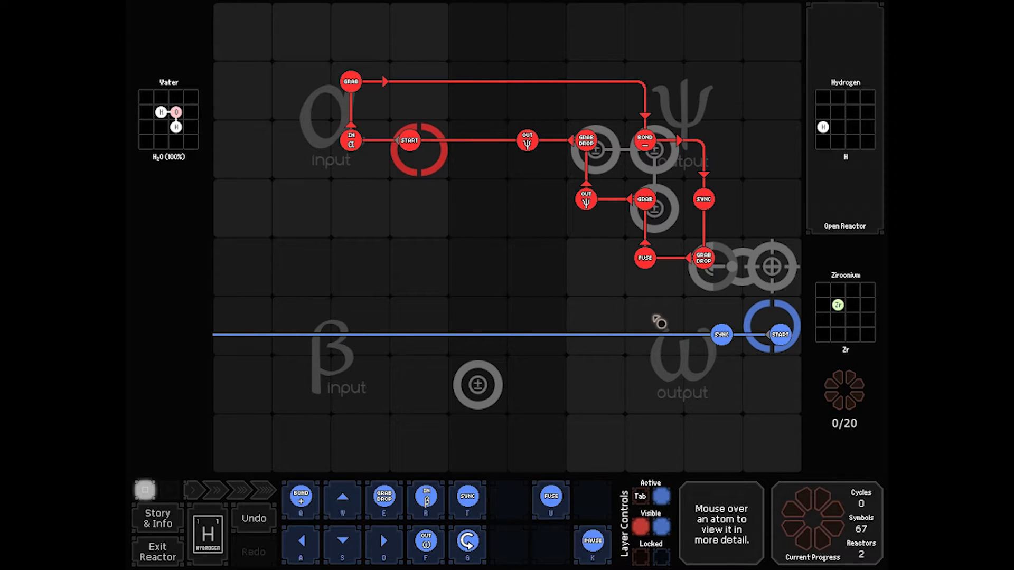
mouse_move(710, 226)
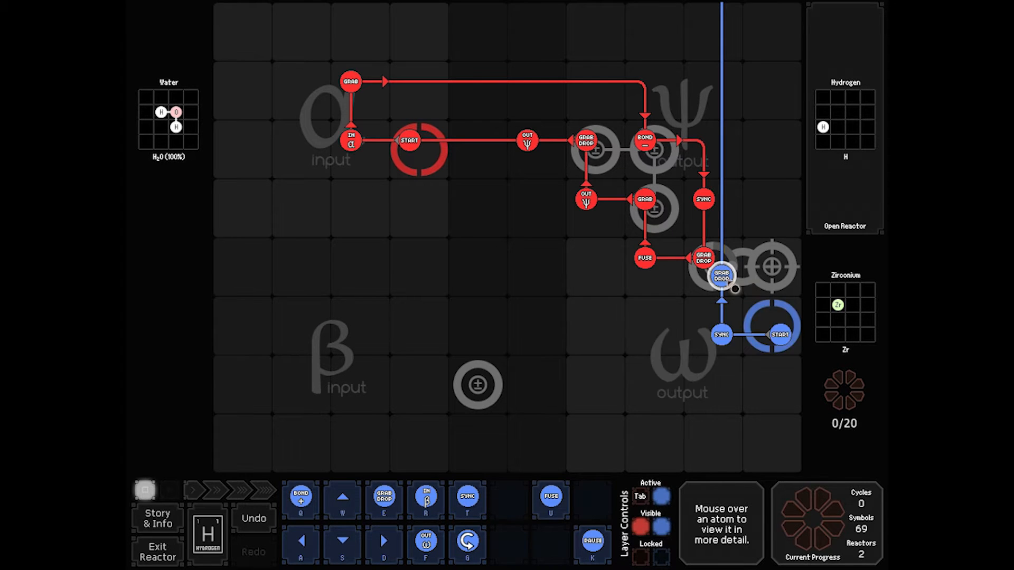
Change the new blue instruction beside the zirconium output to drop only.
right_click(720, 278)
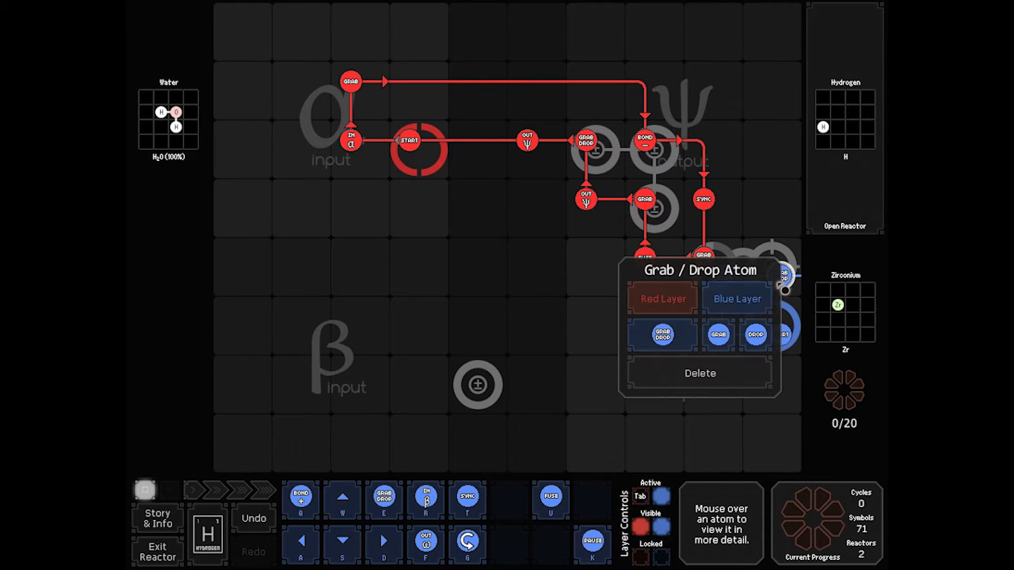
left_click(754, 335)
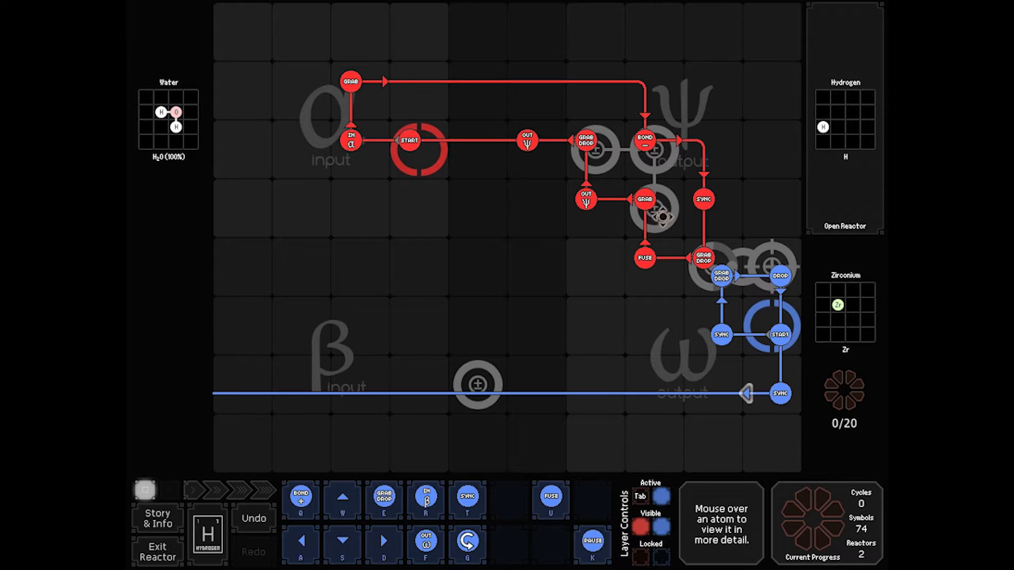
mouse_move(718, 398)
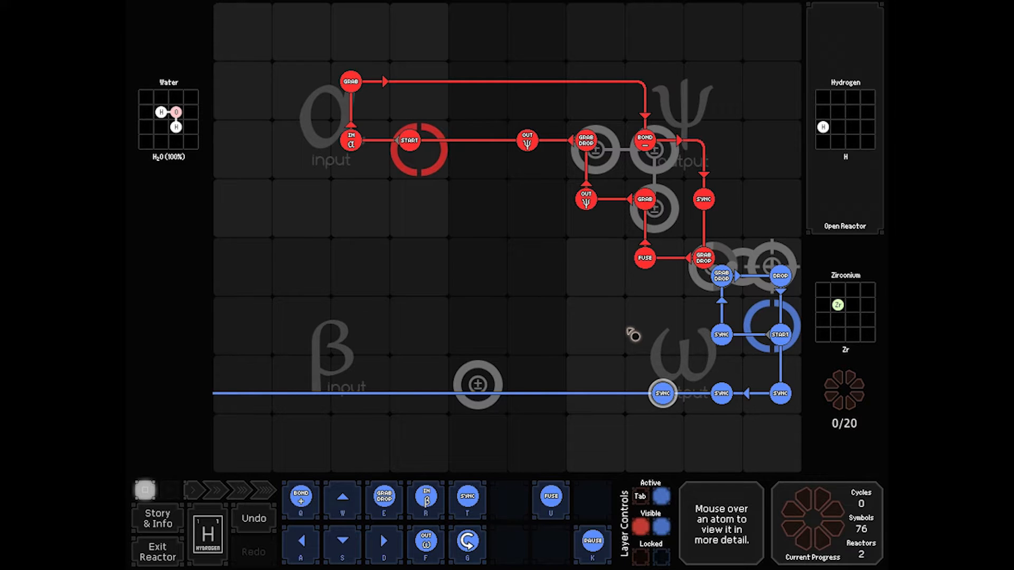
mouse_move(222, 533)
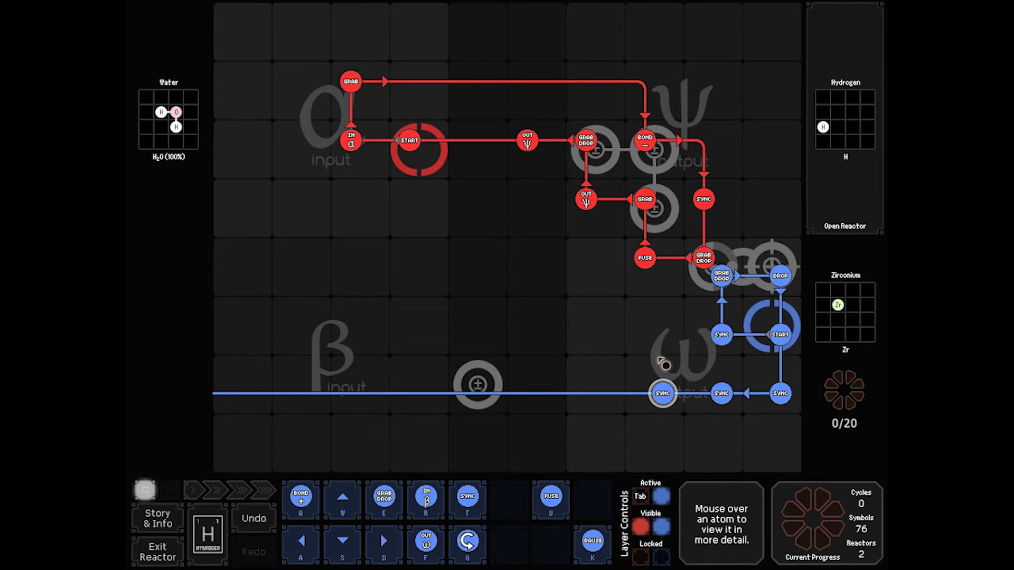
mouse_move(665, 254)
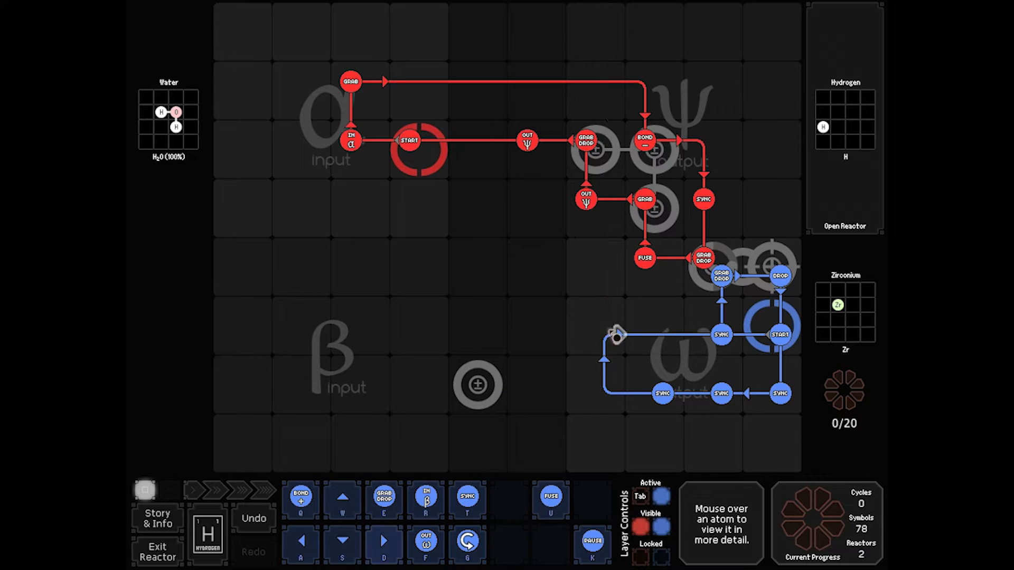
mouse_move(620, 335)
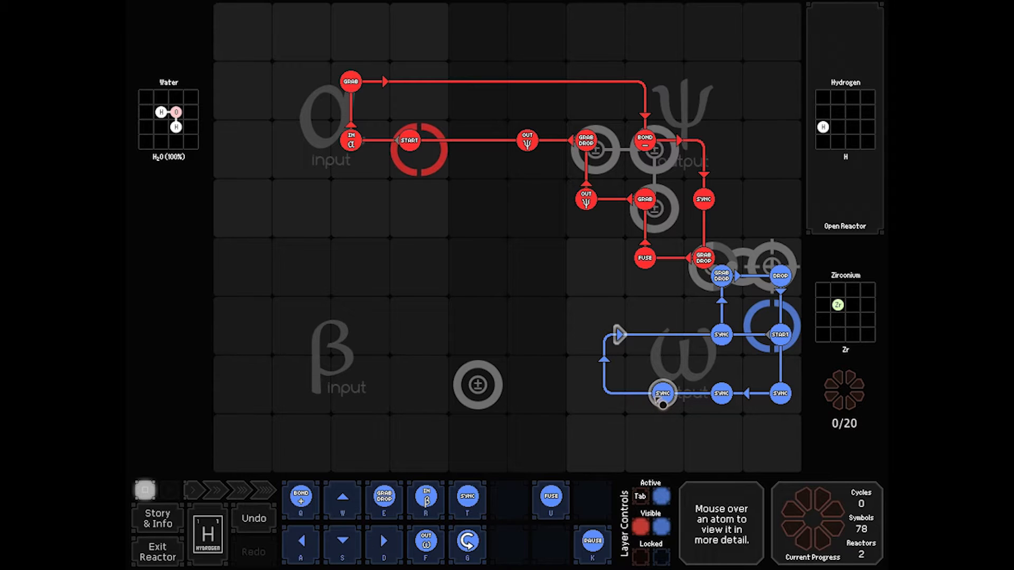
mouse_move(637, 336)
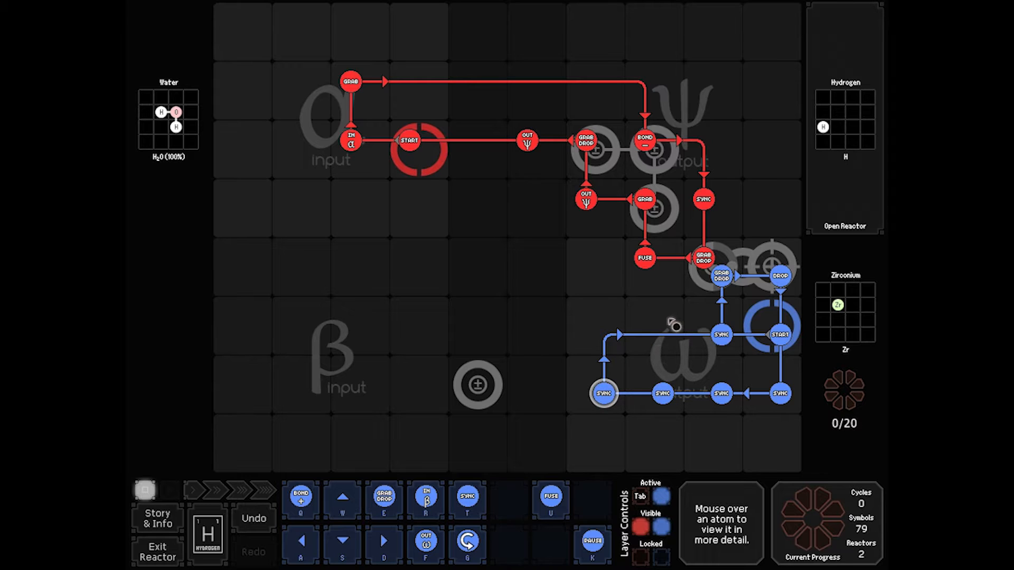
mouse_move(549, 363)
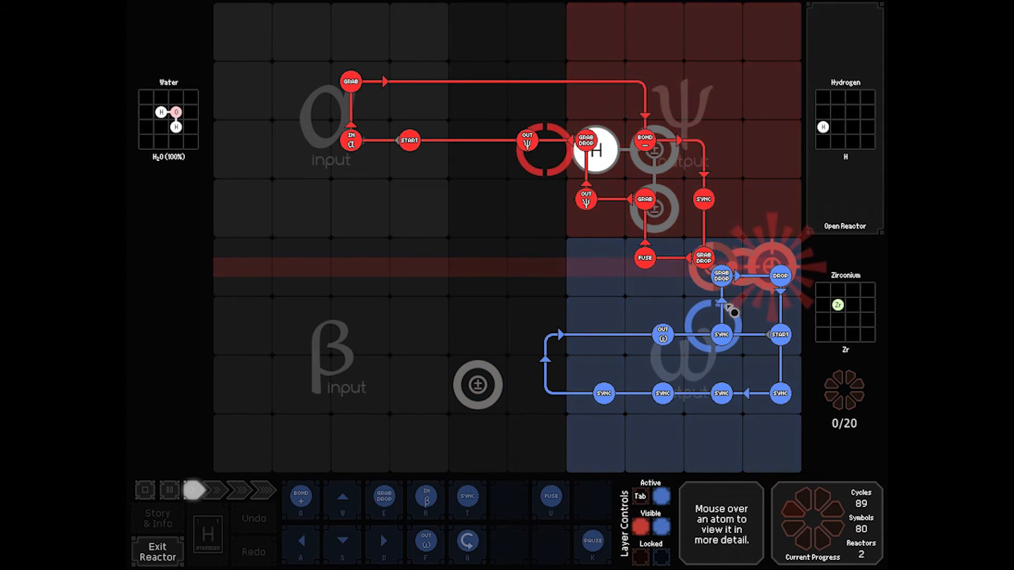
Pause the run at the zirconium output flash, then resume toward the 80-symbol result.
left_click(169, 491)
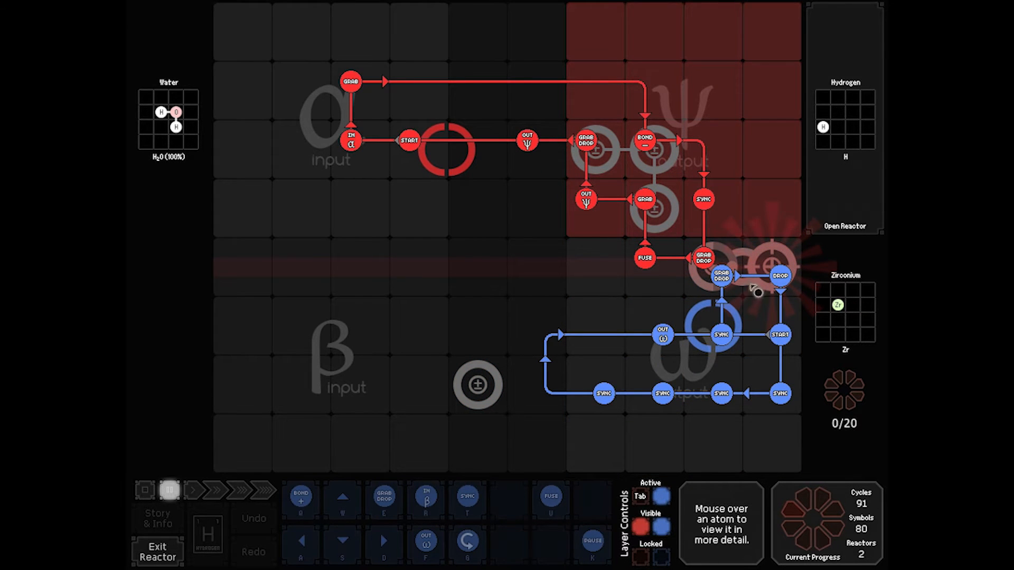
mouse_move(692, 175)
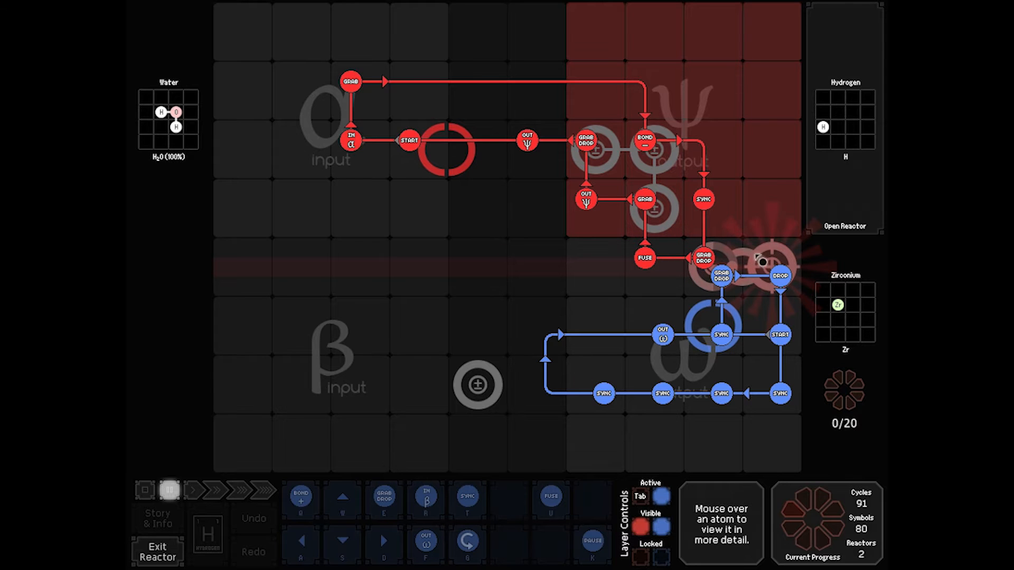
left_click(242, 490)
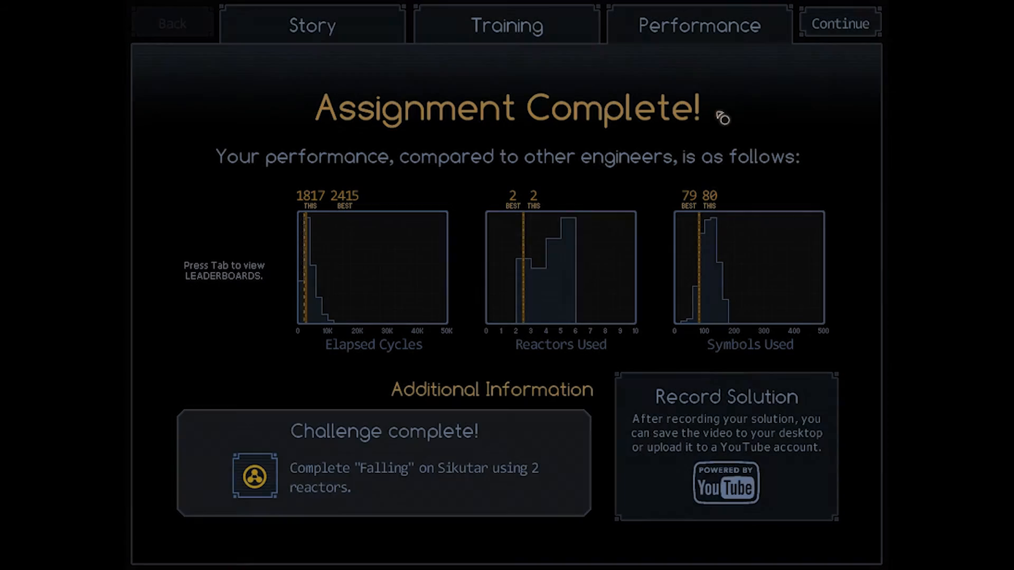
mouse_move(327, 206)
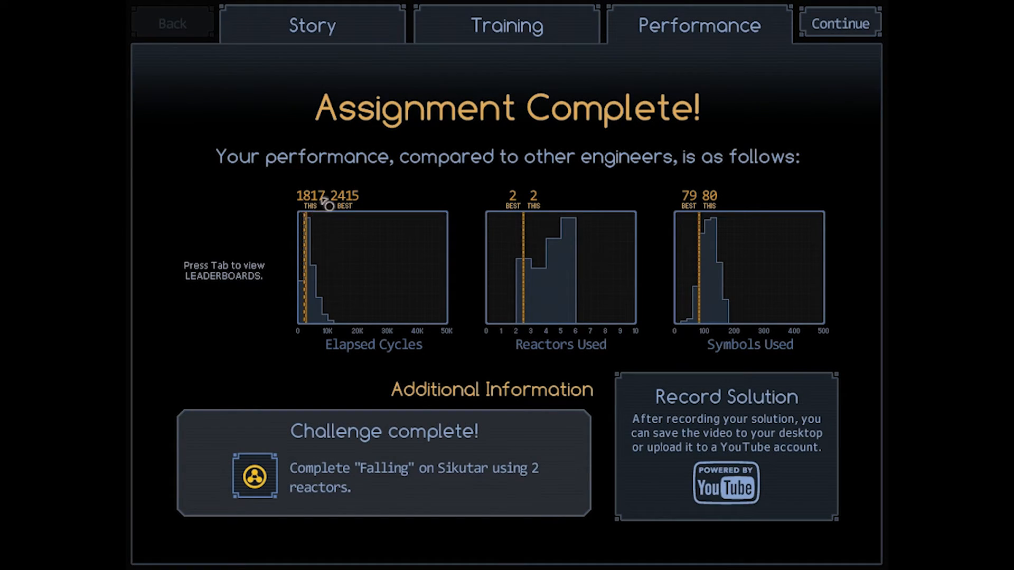
mouse_move(325, 212)
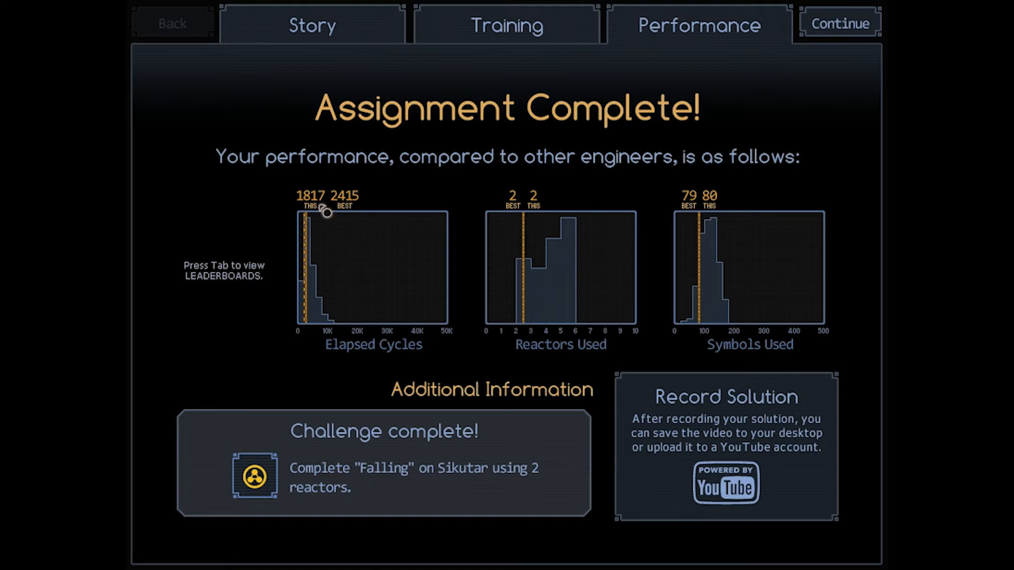
mouse_move(296, 210)
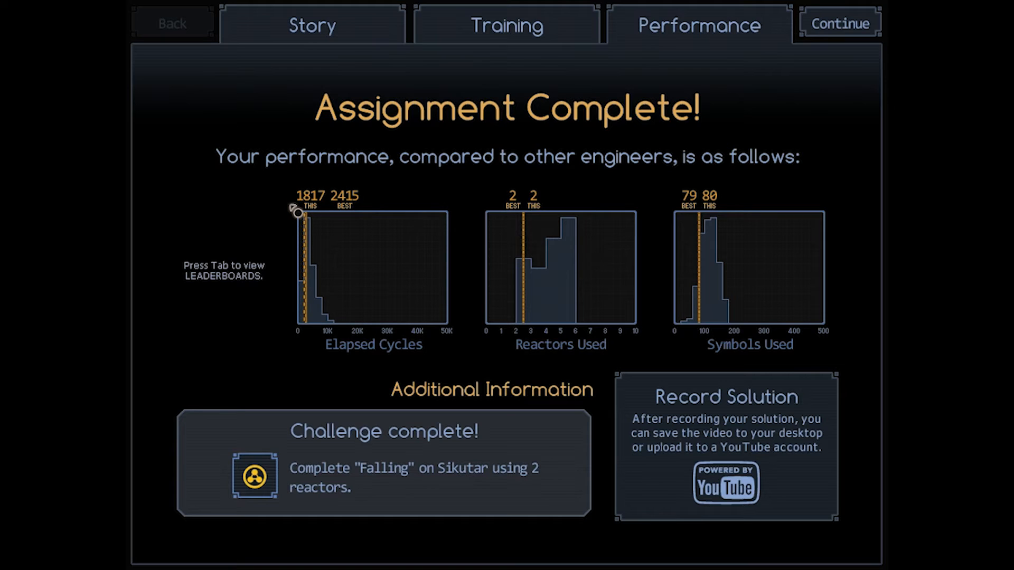
mouse_move(365, 206)
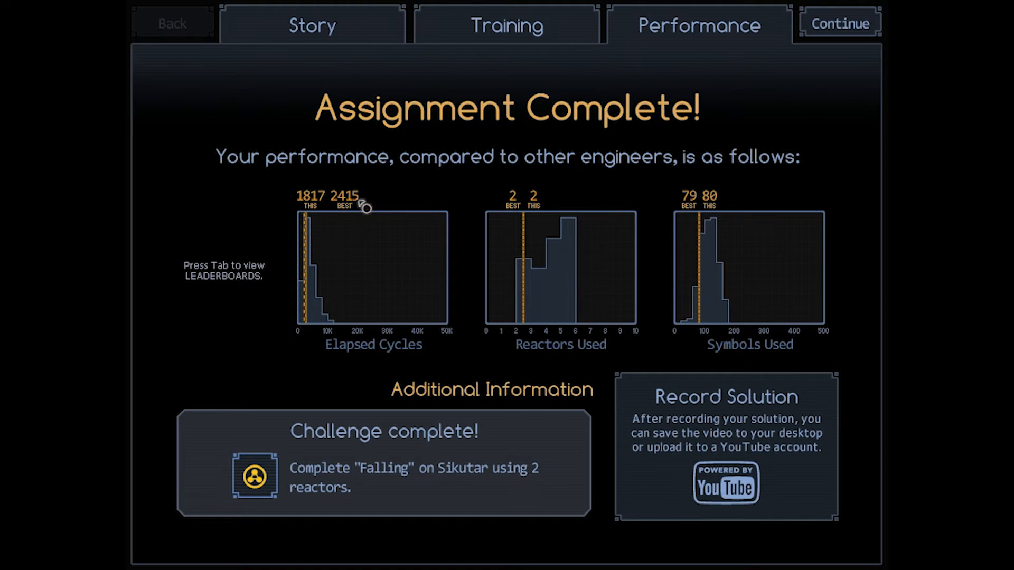
mouse_move(705, 184)
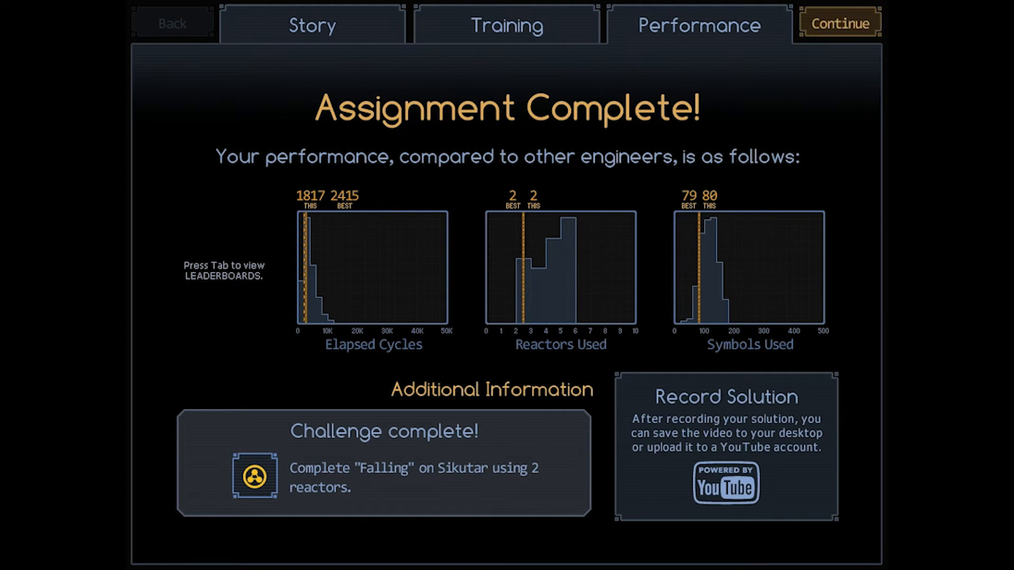
left_click(839, 22)
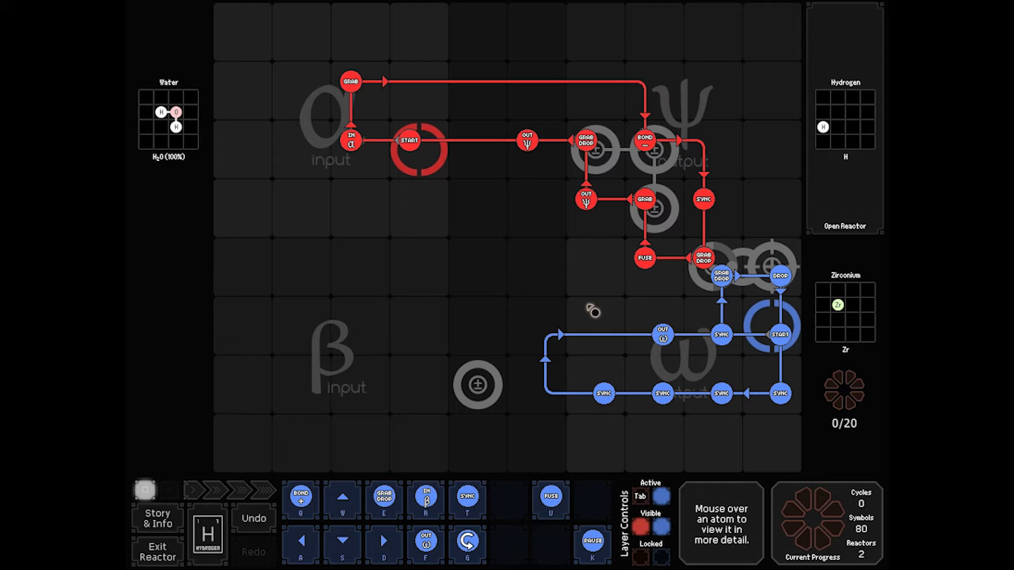
mouse_move(560, 336)
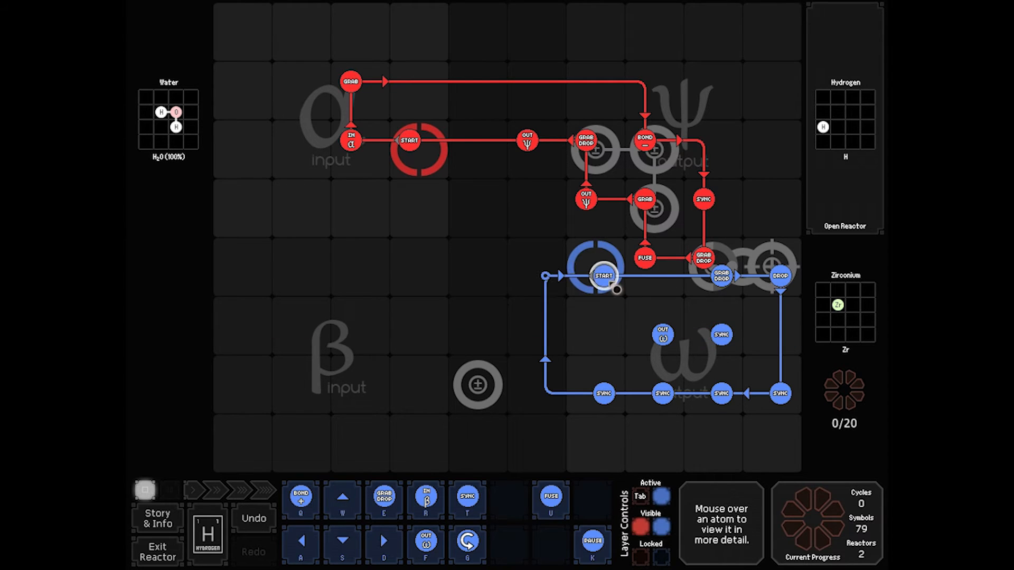
mouse_move(731, 347)
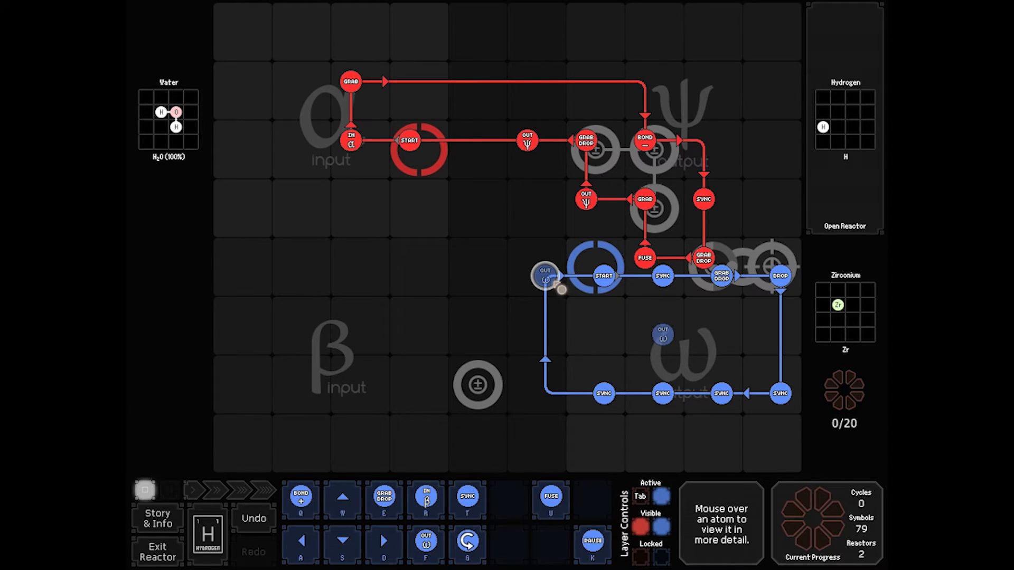
mouse_move(718, 334)
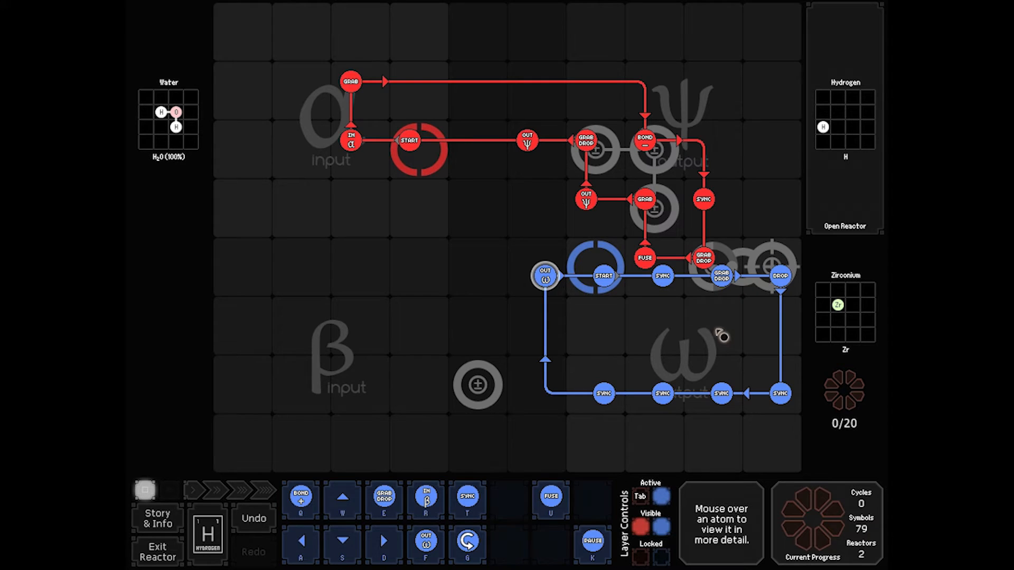
mouse_move(630, 287)
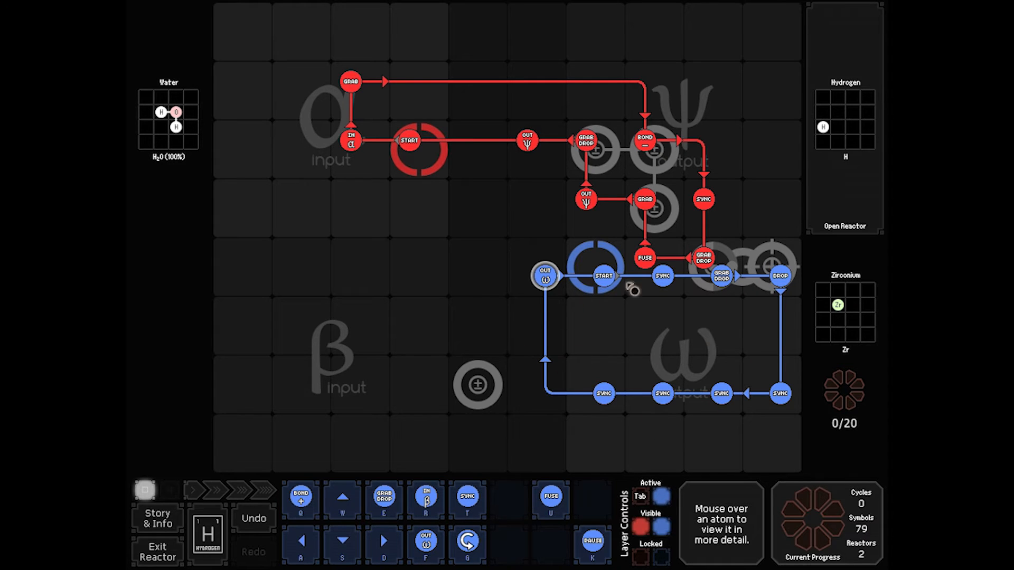
mouse_move(560, 409)
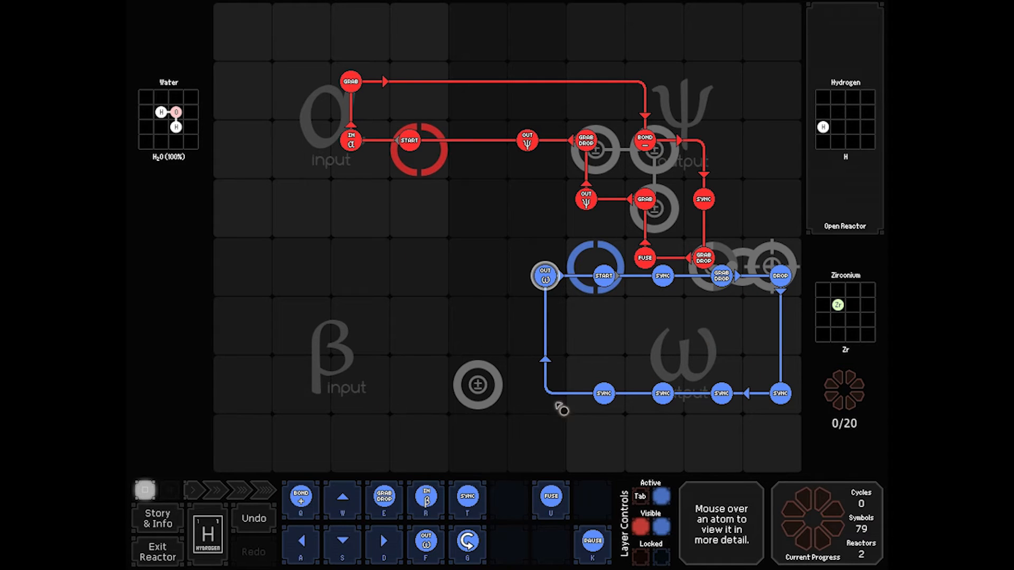
mouse_move(592, 338)
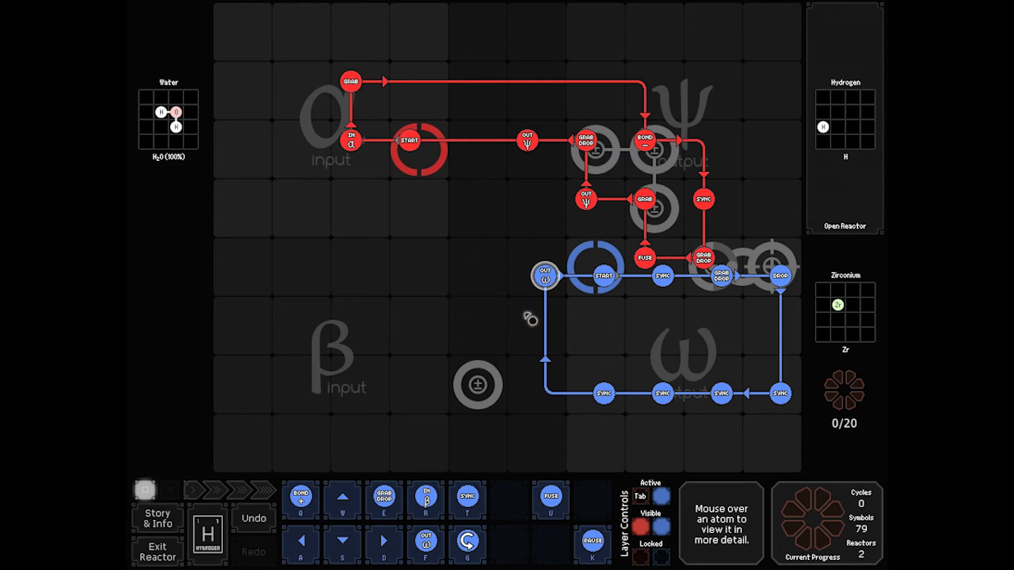
mouse_move(749, 309)
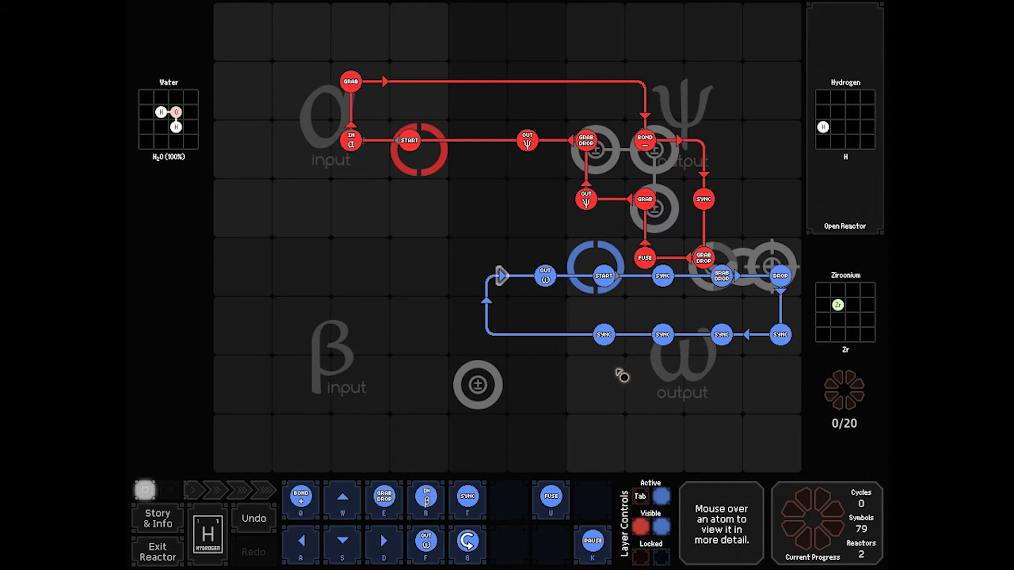
mouse_move(539, 409)
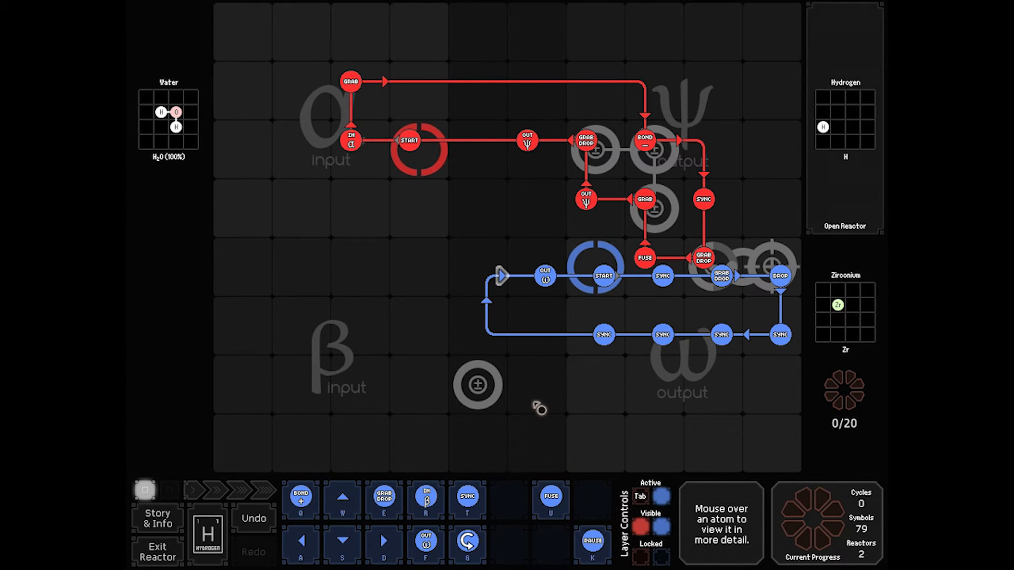
mouse_move(737, 170)
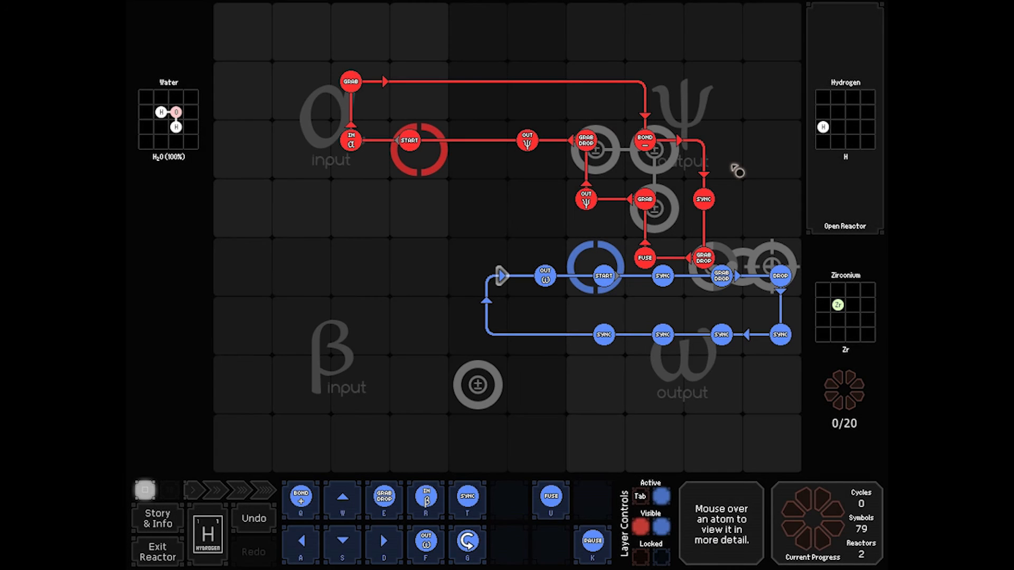
mouse_move(368, 385)
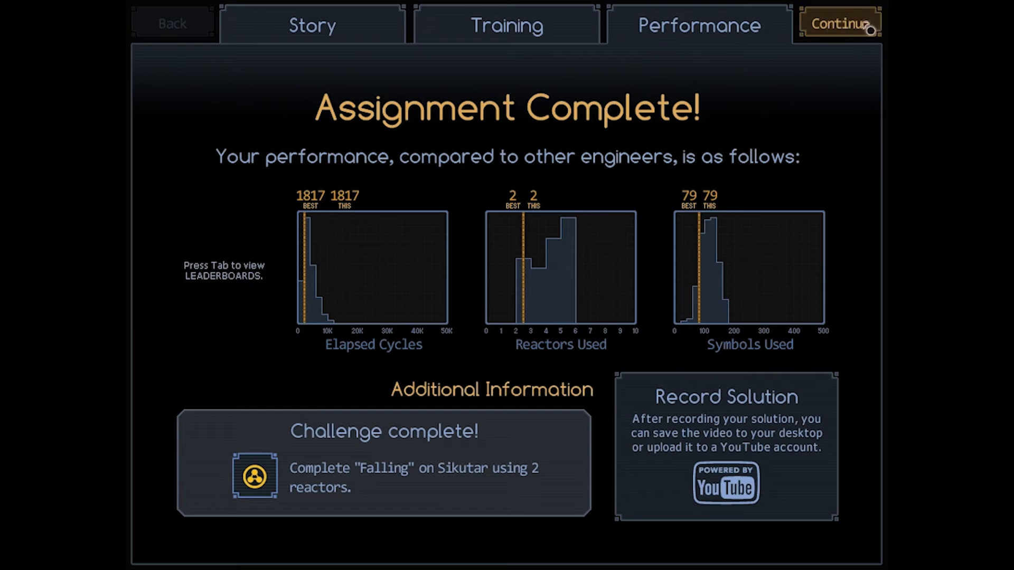
Return from the 1817-cycle, 79-symbol results to the Falling pipeline map.
left_click(838, 23)
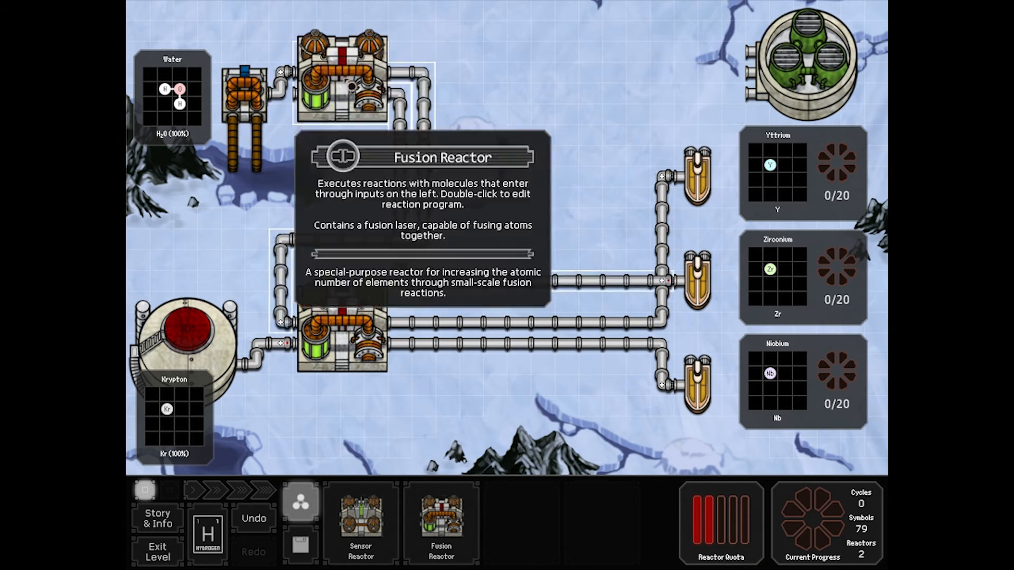
Enter the water-splitting fusion reactor and start its waldos running.
double_click(345, 343)
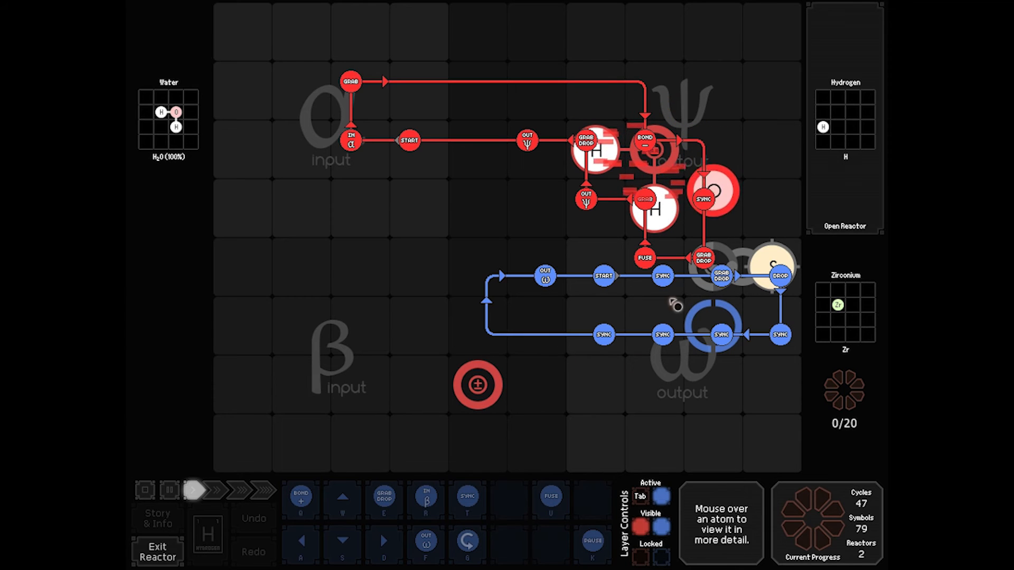
left_click(220, 491)
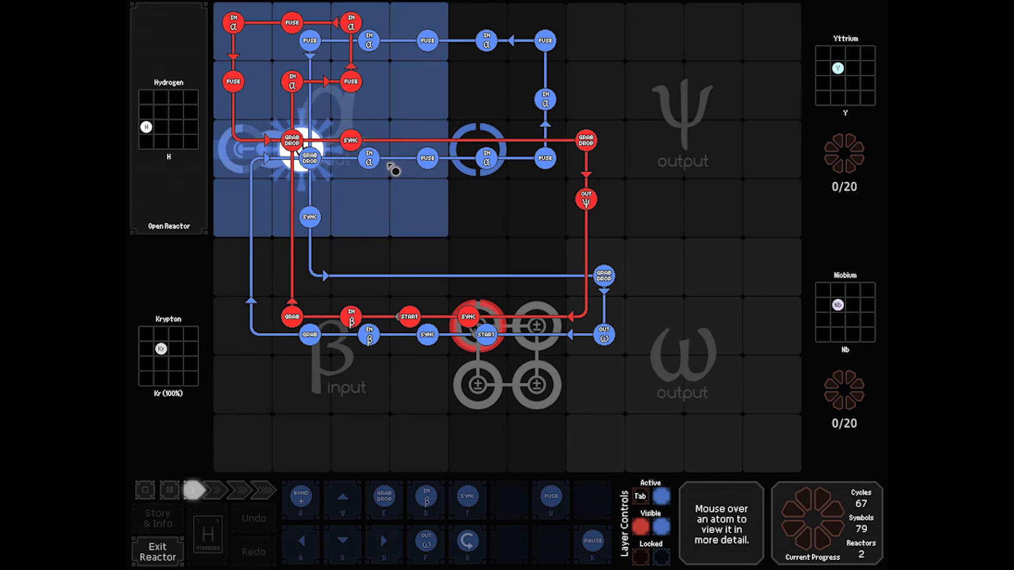
Switch the running view to the hydrogen–krypton reactor as outputs fill toward 20.
left_click(217, 490)
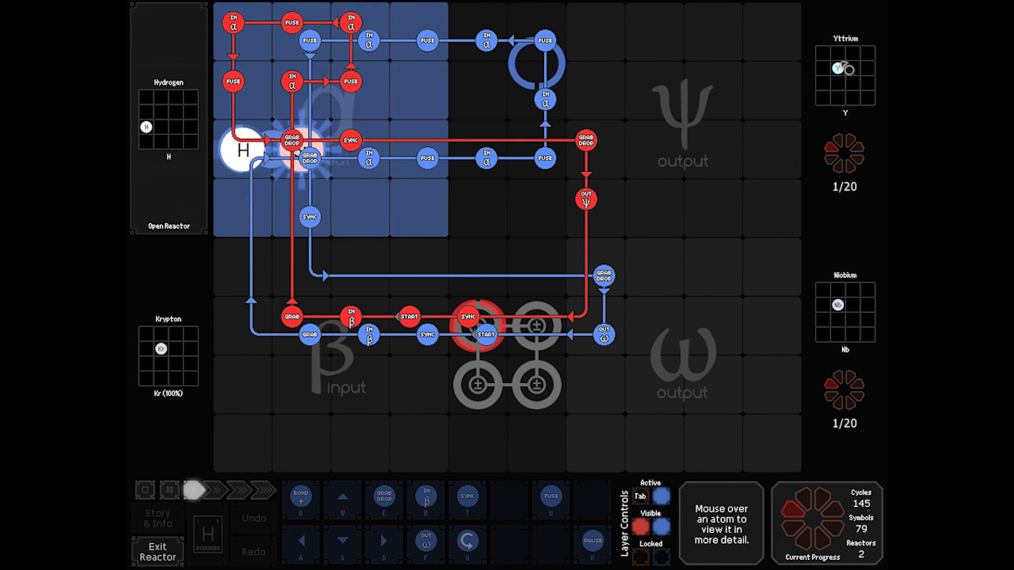
mouse_move(839, 309)
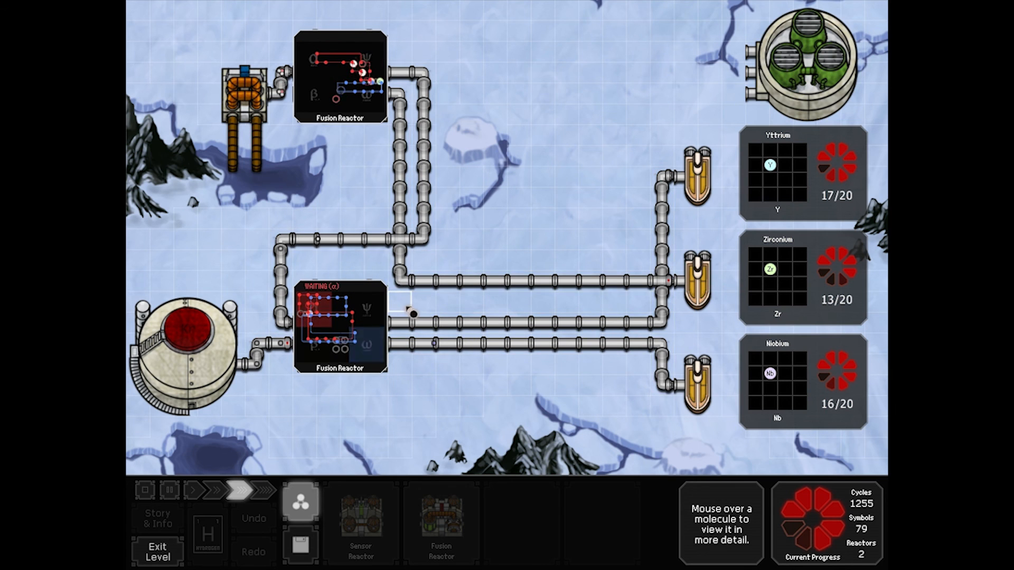
Fast-forward to Assignment Complete: 1817 cycles, 2 reactors, 79 symbols.
left_click(244, 491)
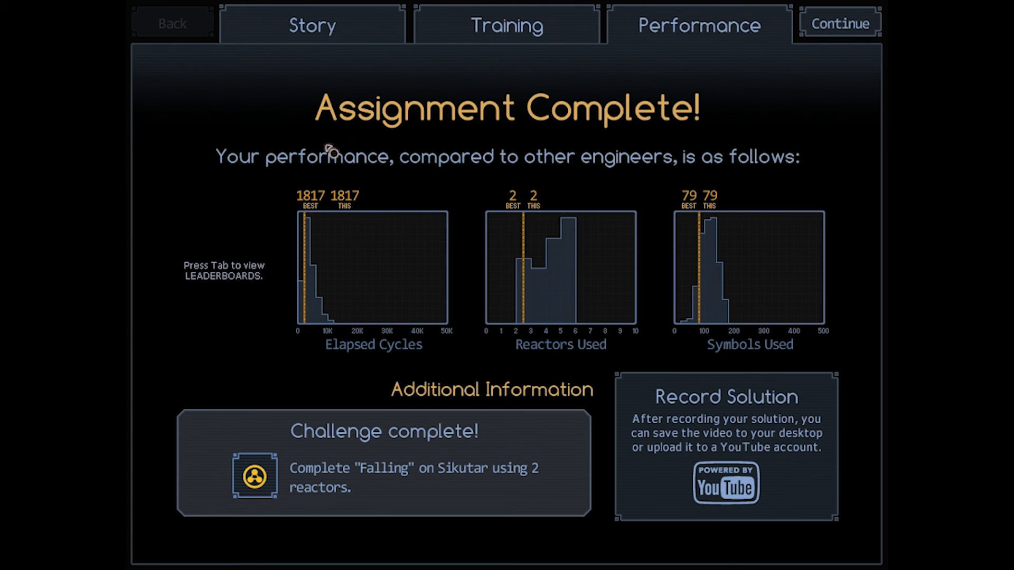
mouse_move(677, 213)
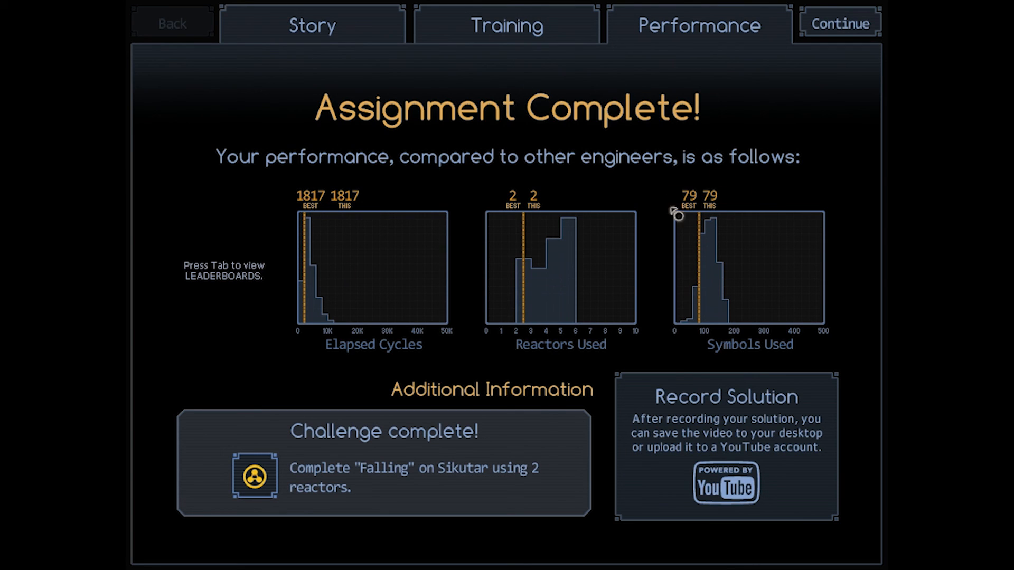
mouse_move(621, 146)
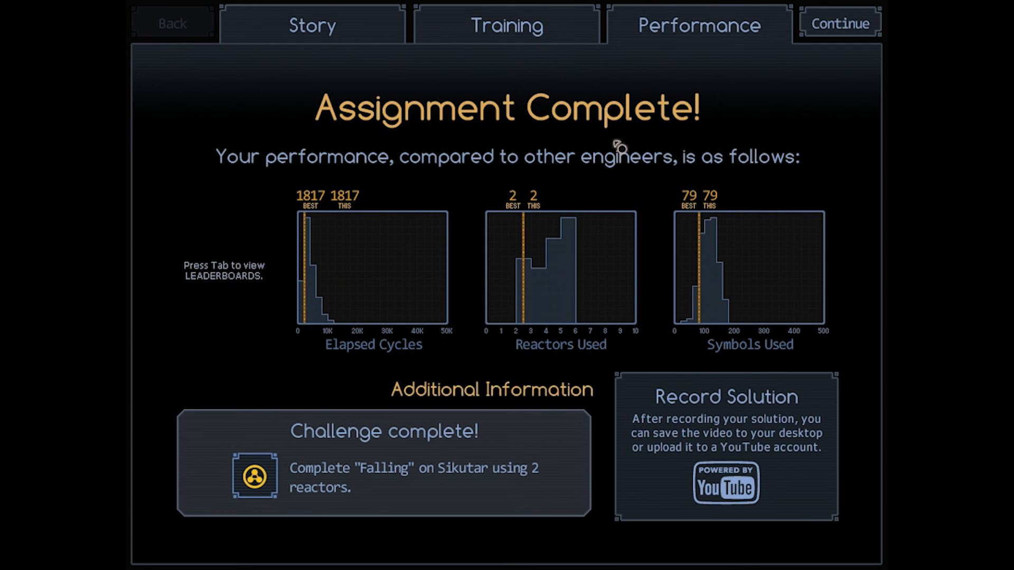